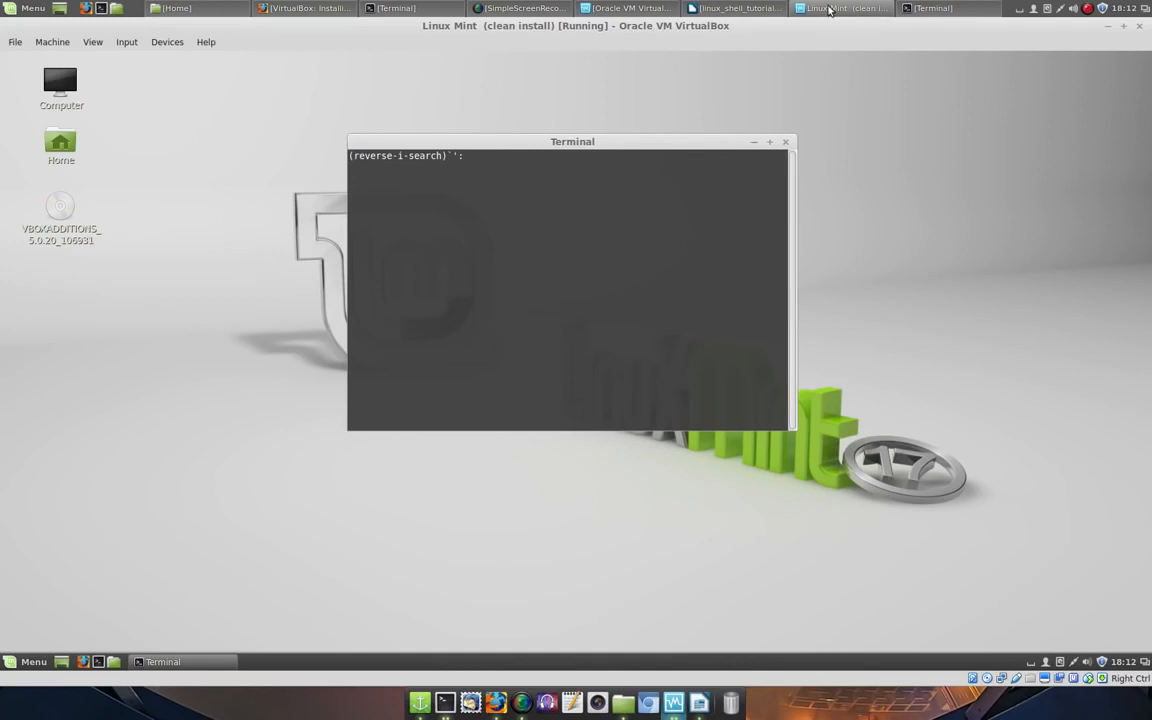
Step: Bring the VirtualBox Manager forward and open File > Preferences
click(627, 8)
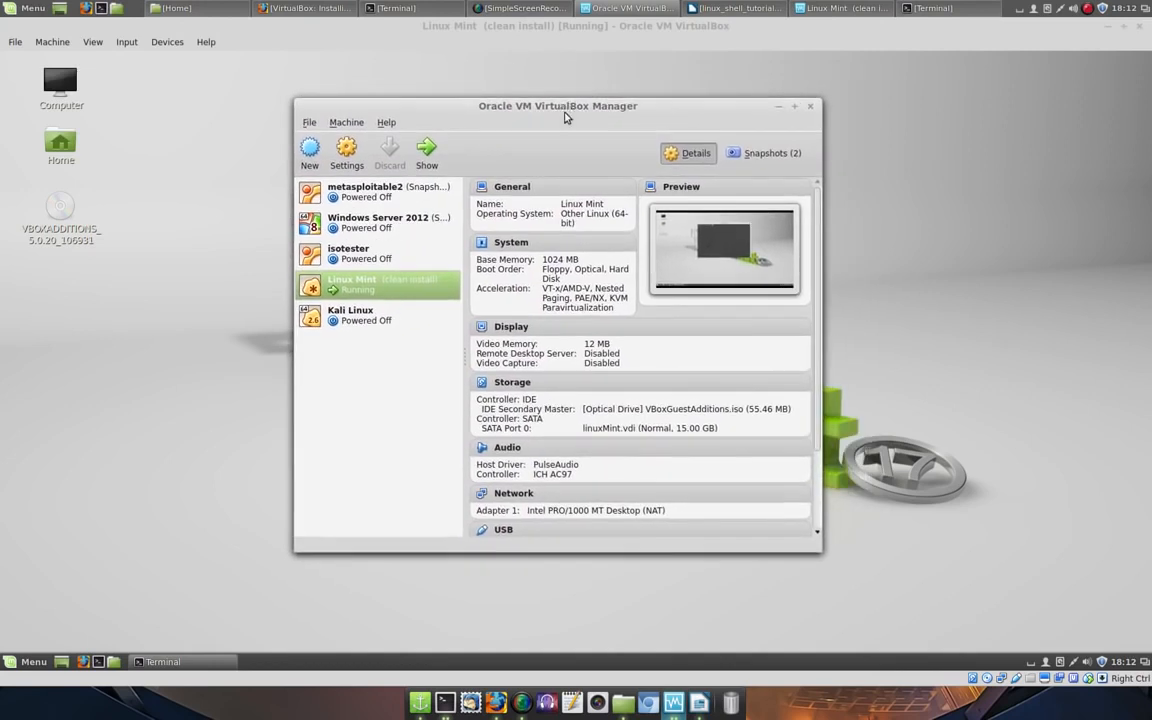
click(309, 122)
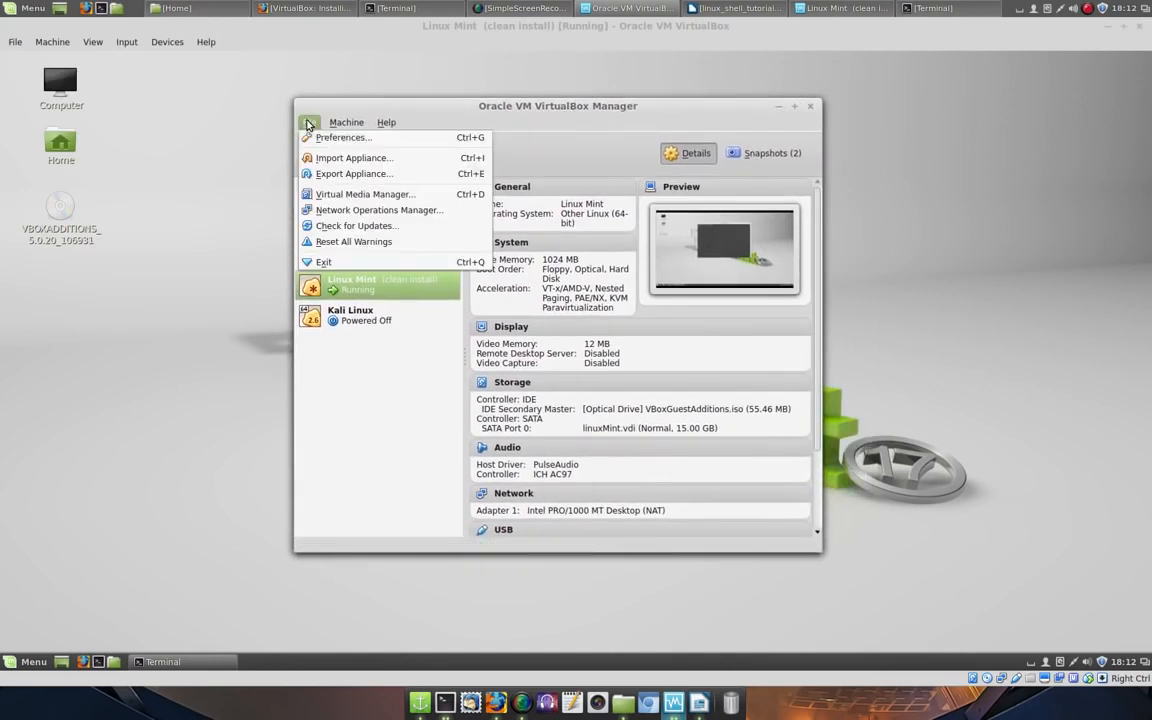
mouse_move(343, 137)
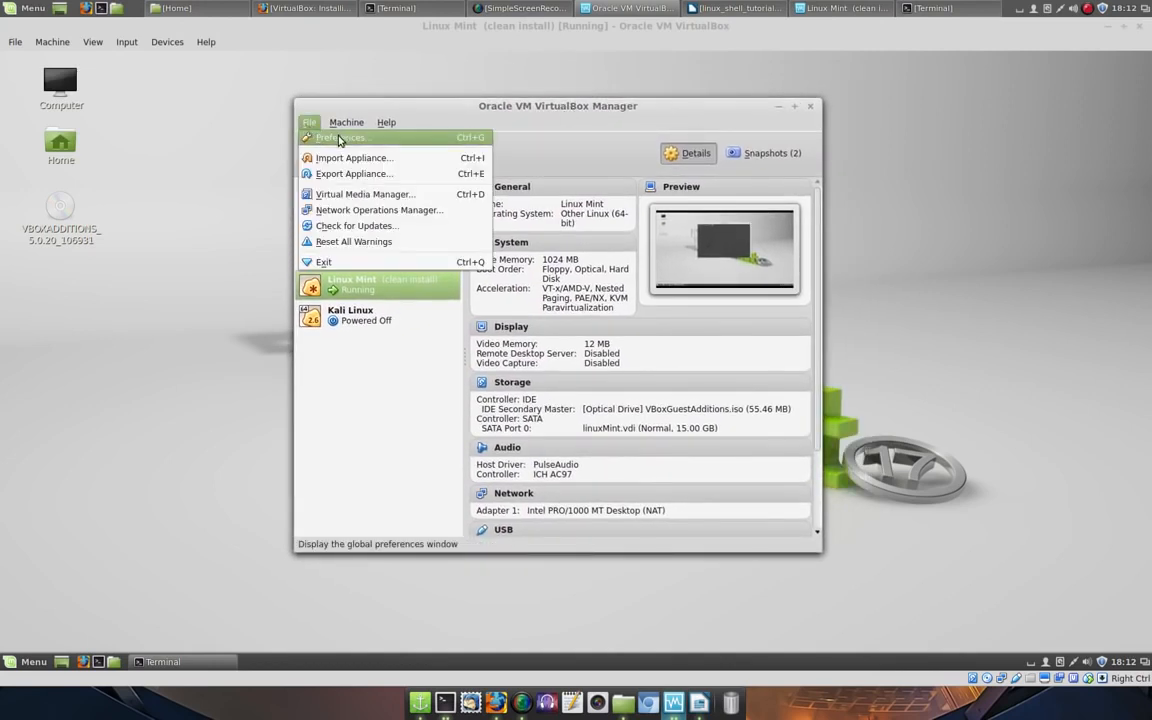
click(341, 137)
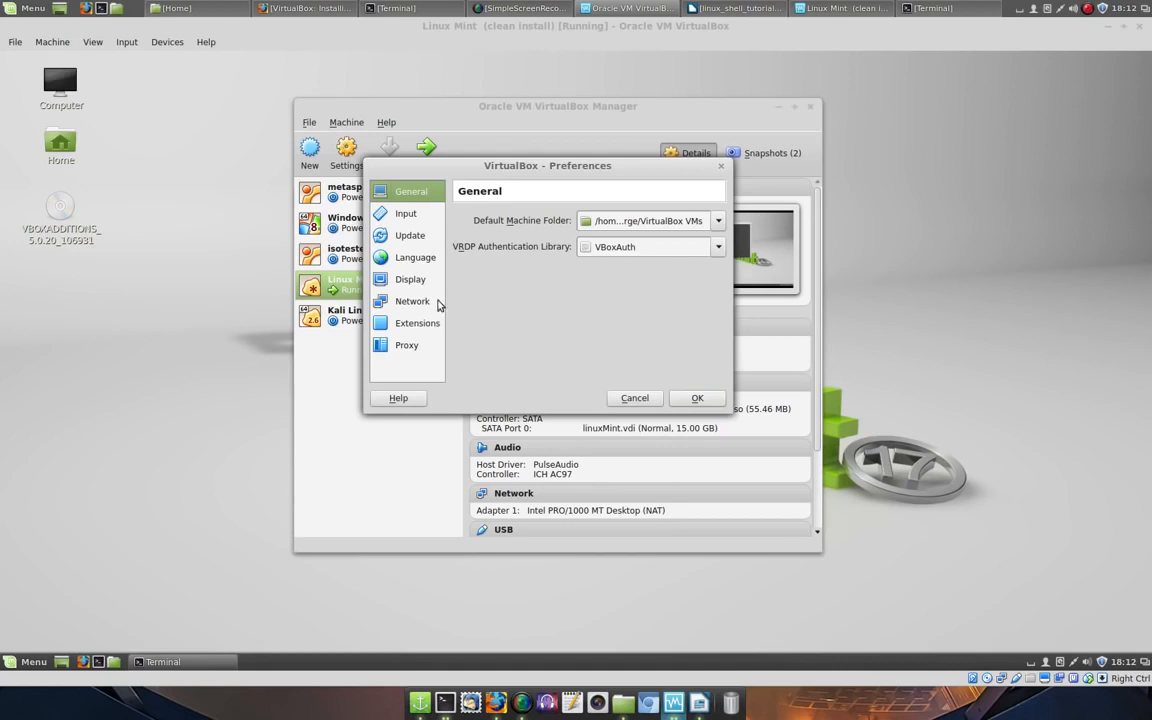
Step: On the Network page, add a NAT network and edit NatNetwork's details
click(412, 301)
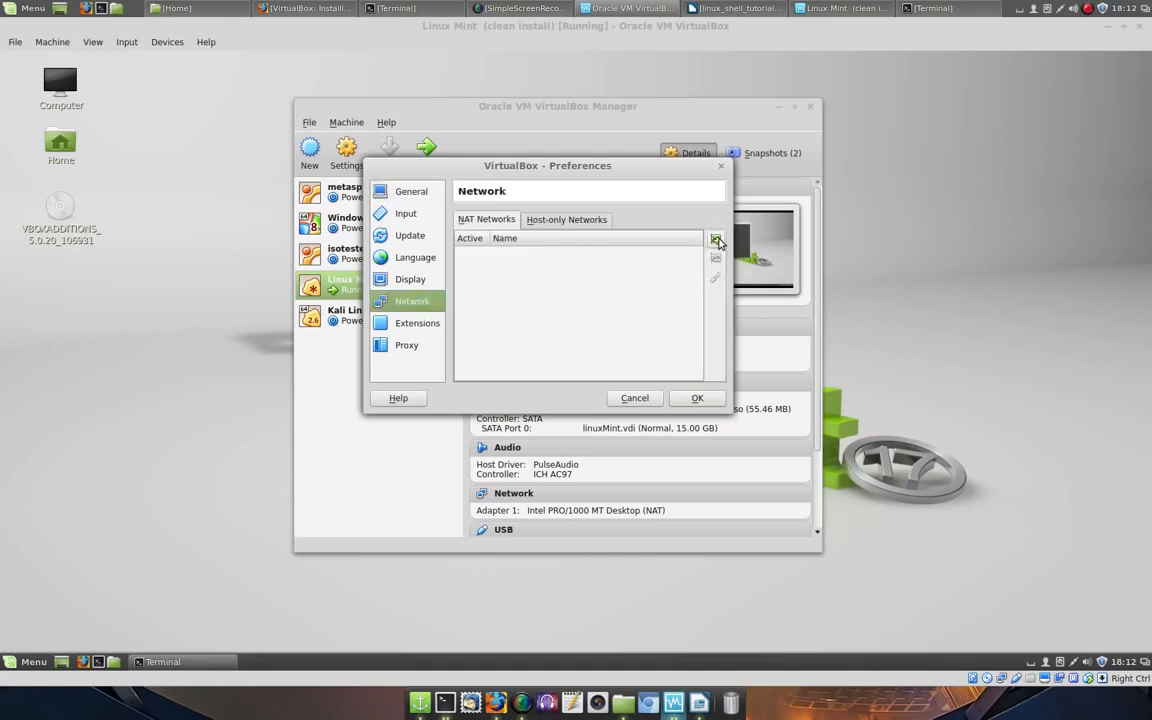
mouse_move(716, 241)
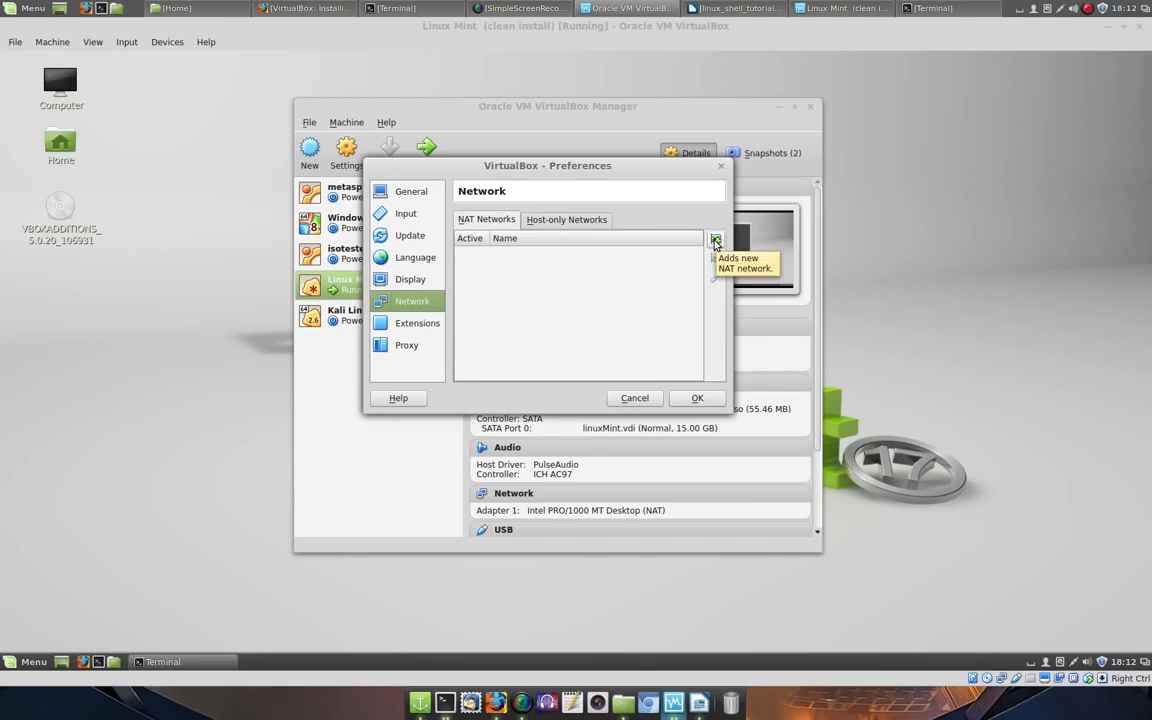
click(715, 240)
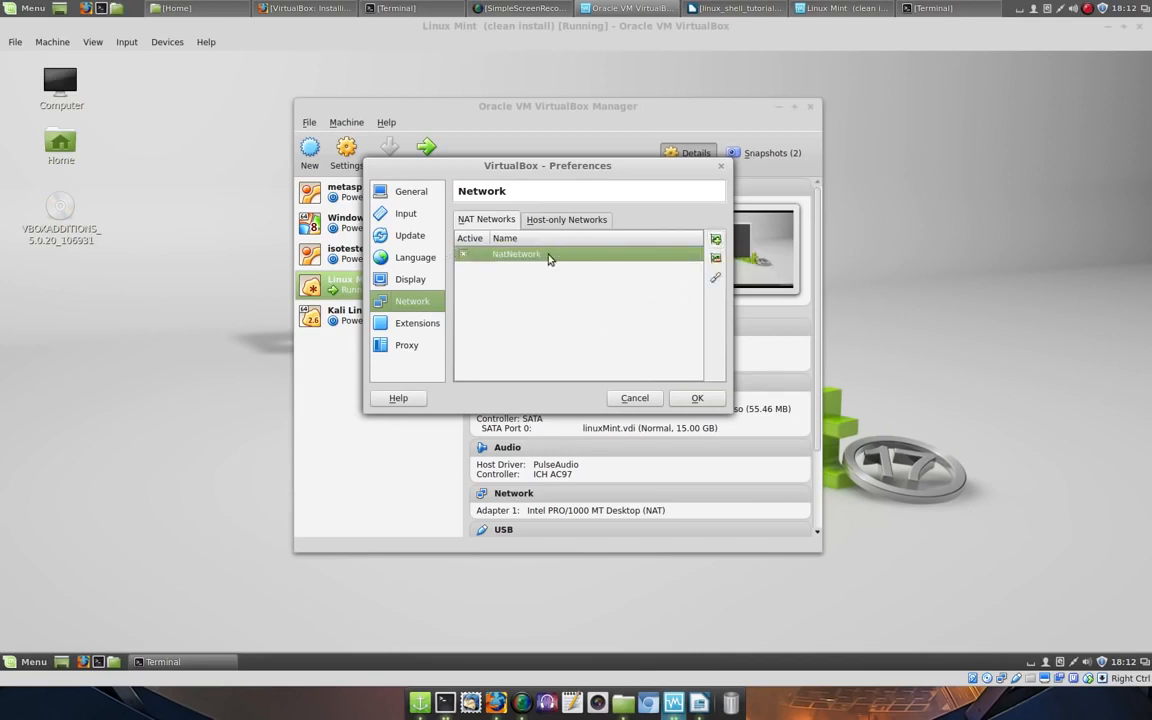
mouse_move(716, 278)
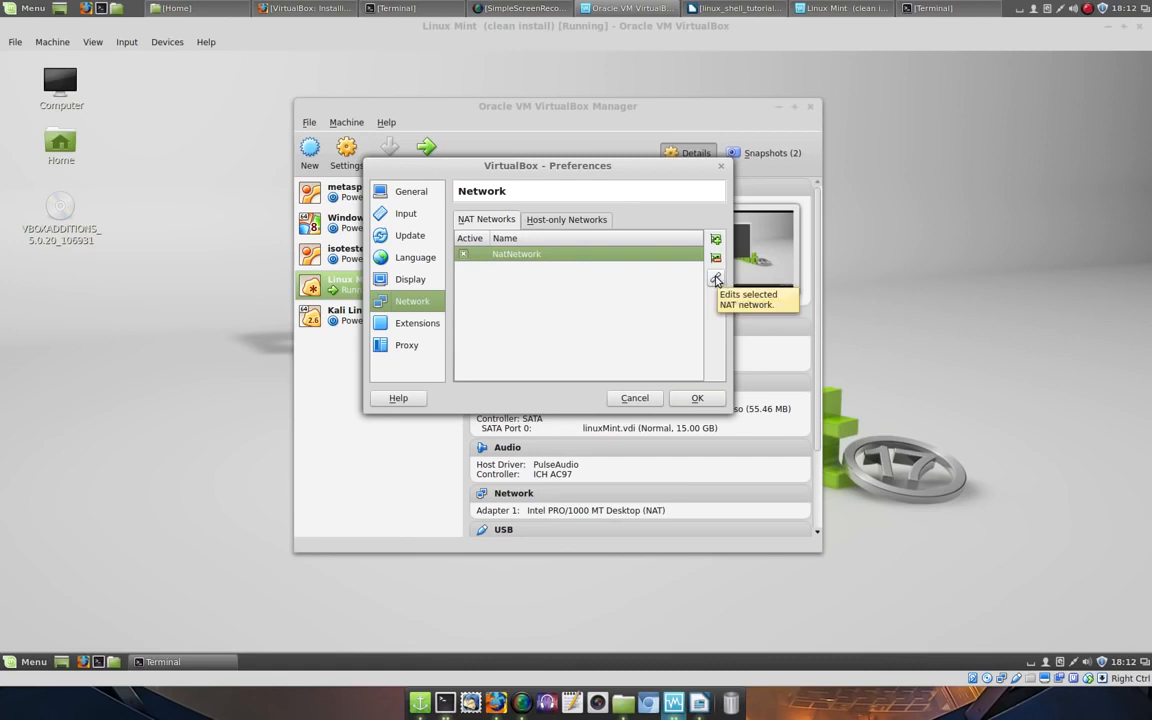
click(716, 278)
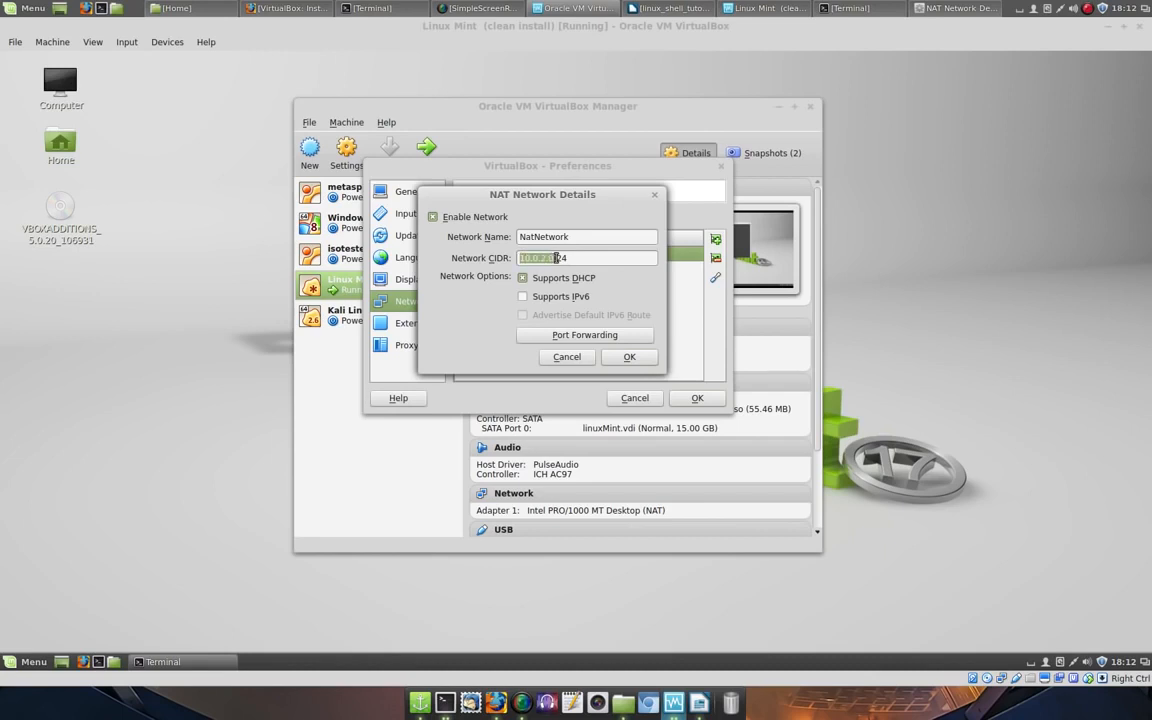
mouse_move(540, 297)
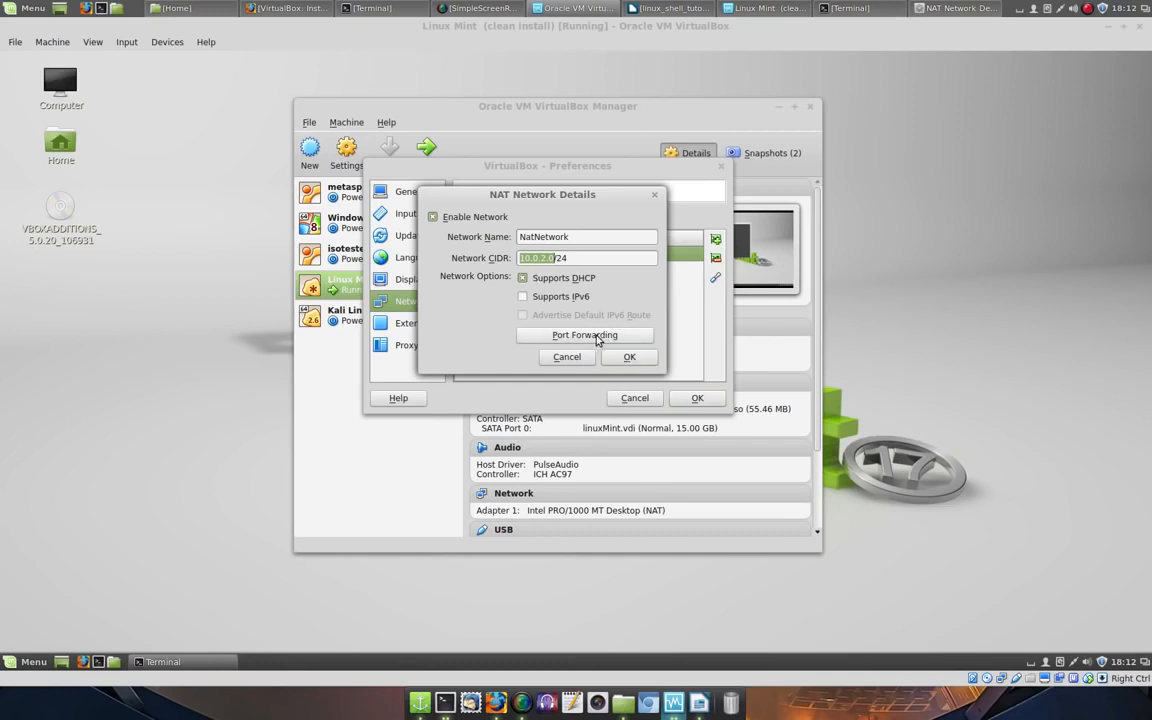
mouse_move(585, 335)
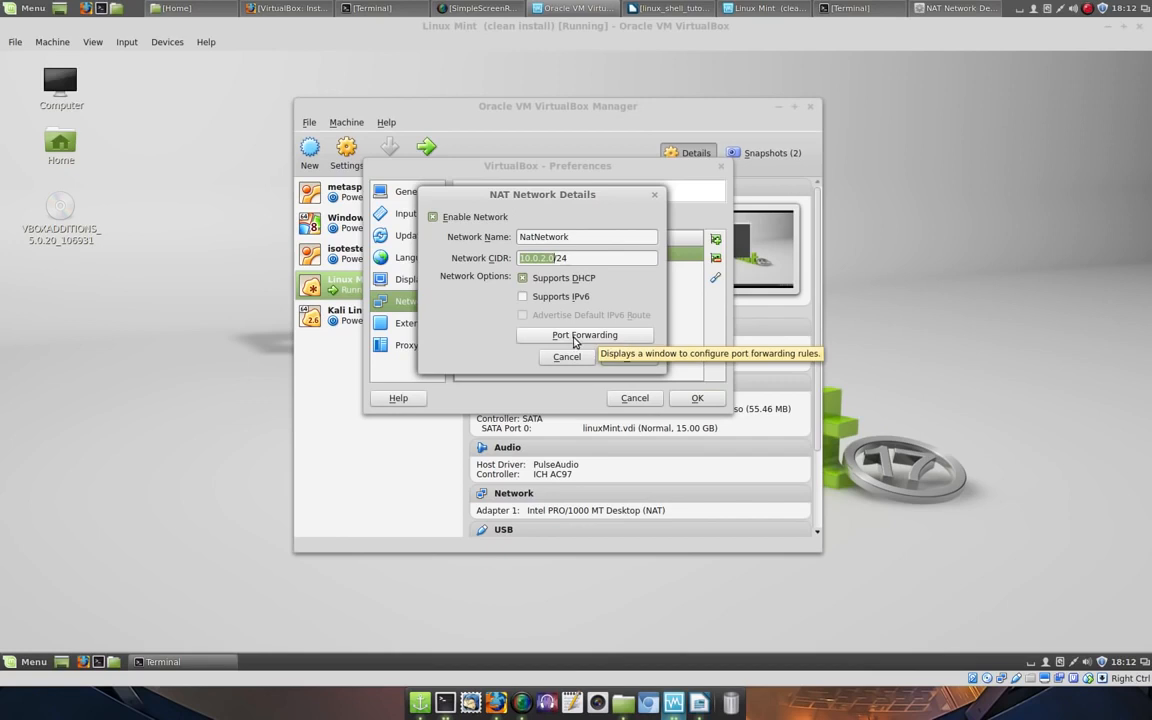
Step: Open NatNetwork's port forwarding rules and start a new Rule 1
click(585, 335)
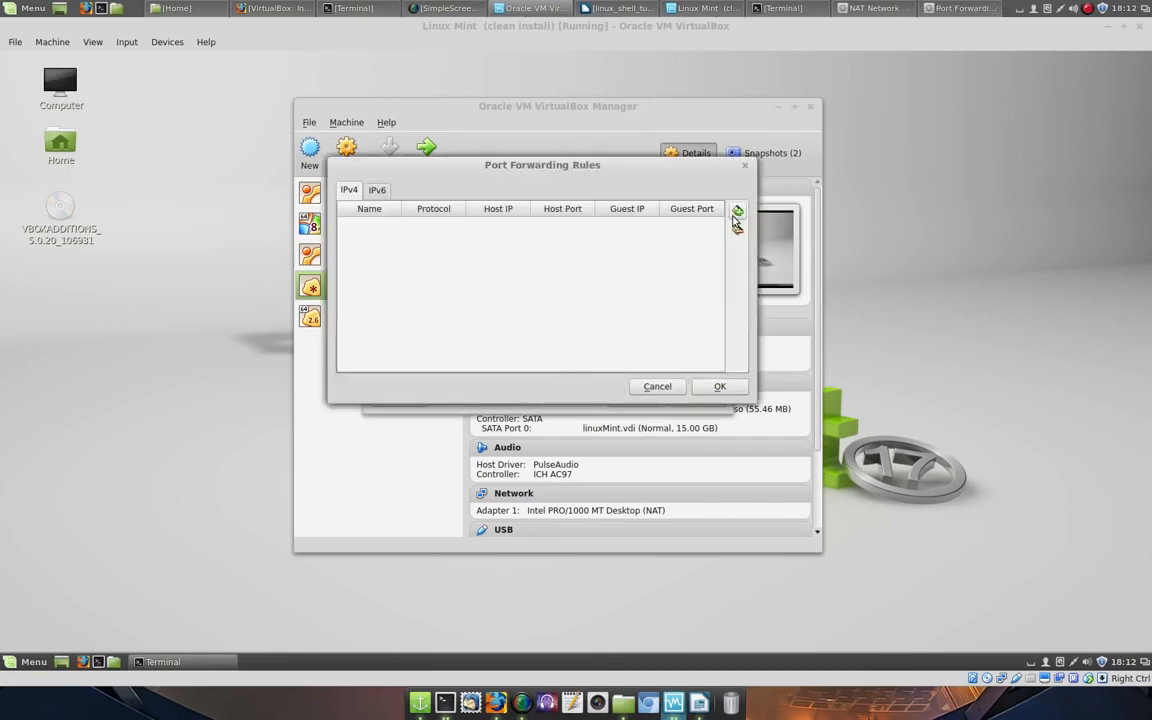
click(737, 210)
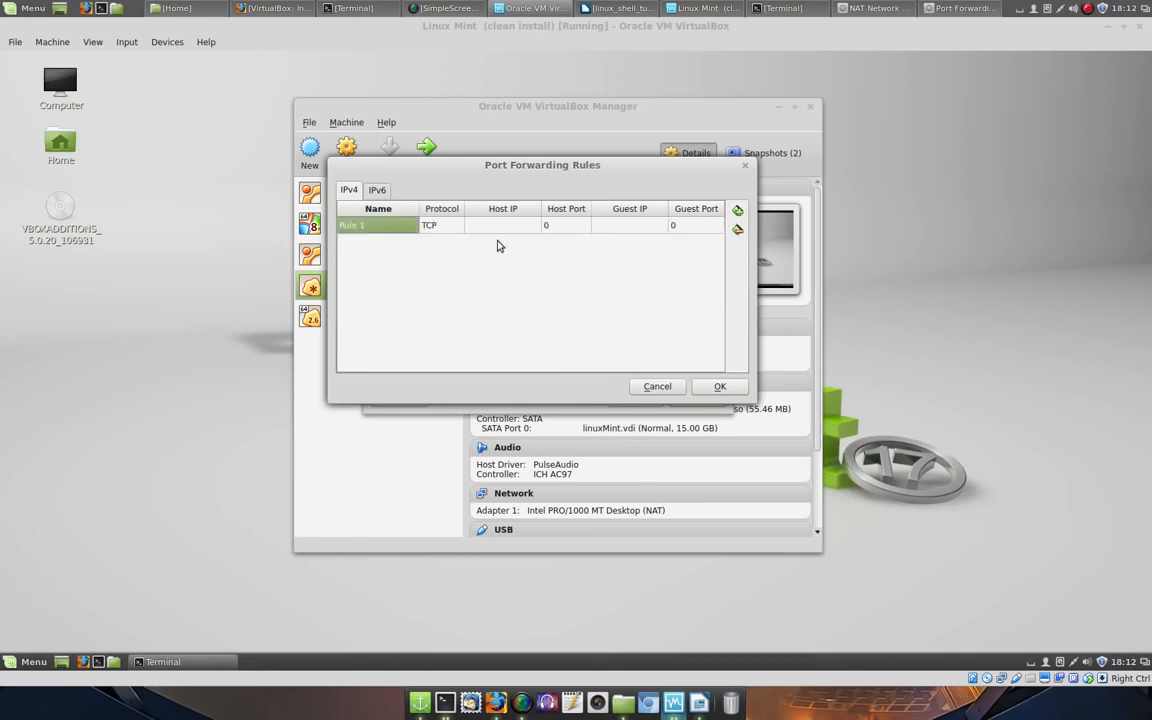
click(629, 224)
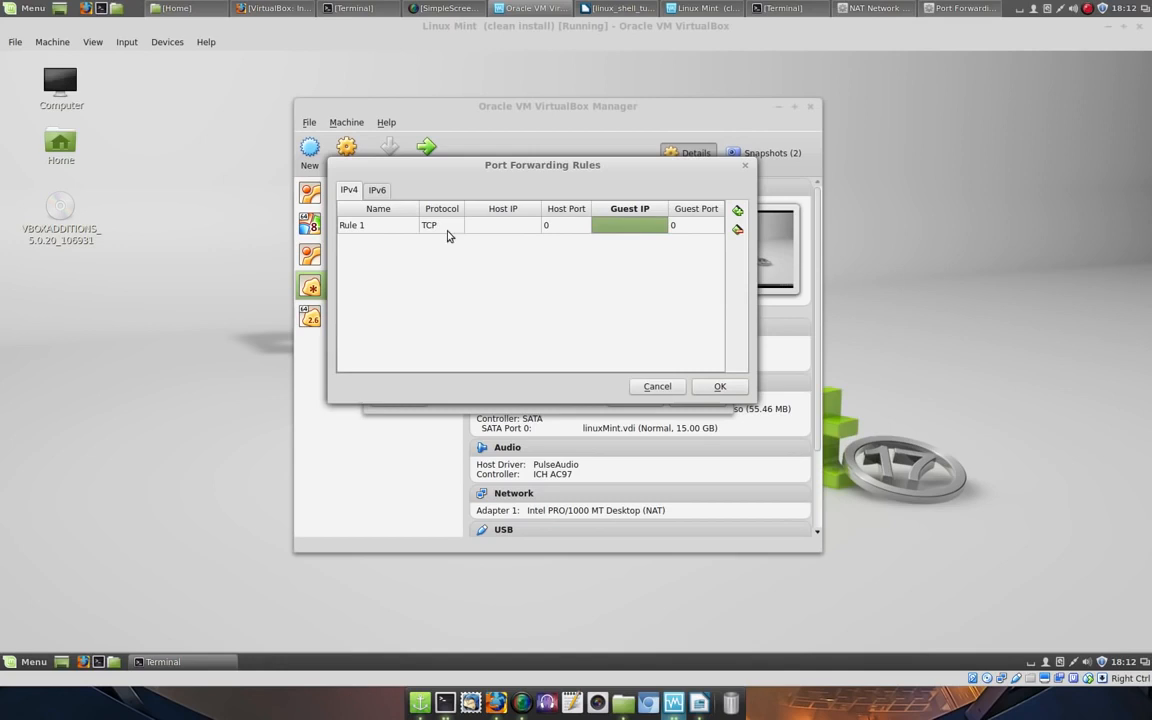
mouse_move(648, 230)
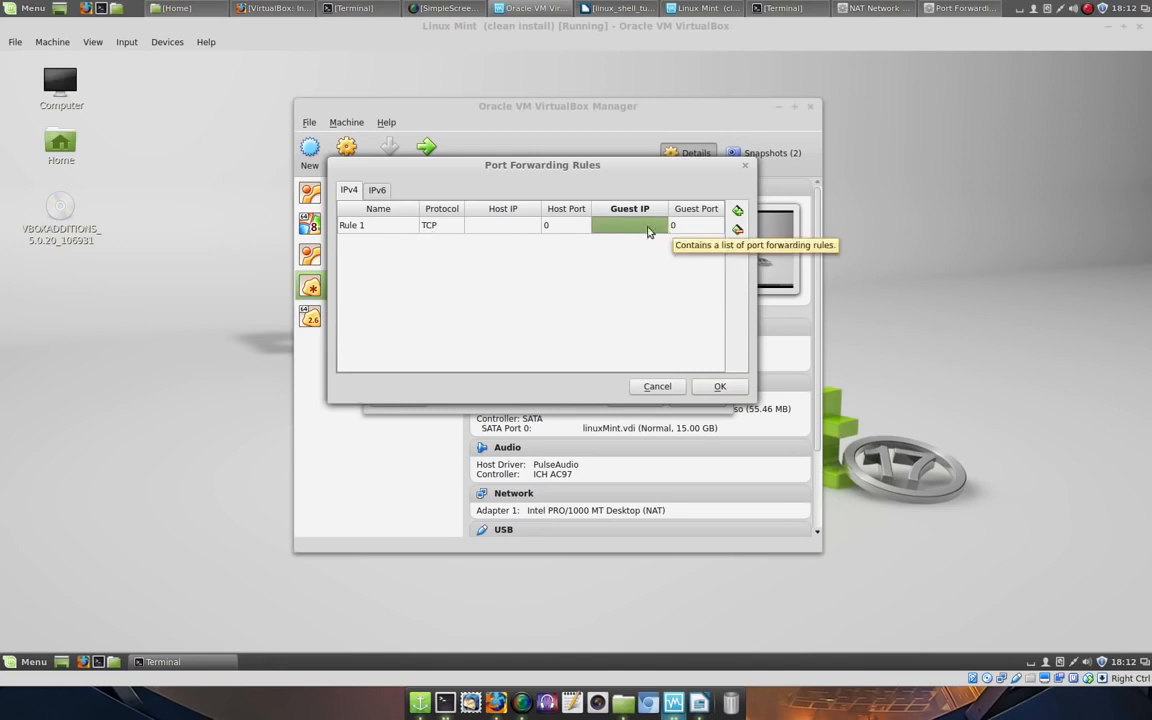
mouse_move(670, 397)
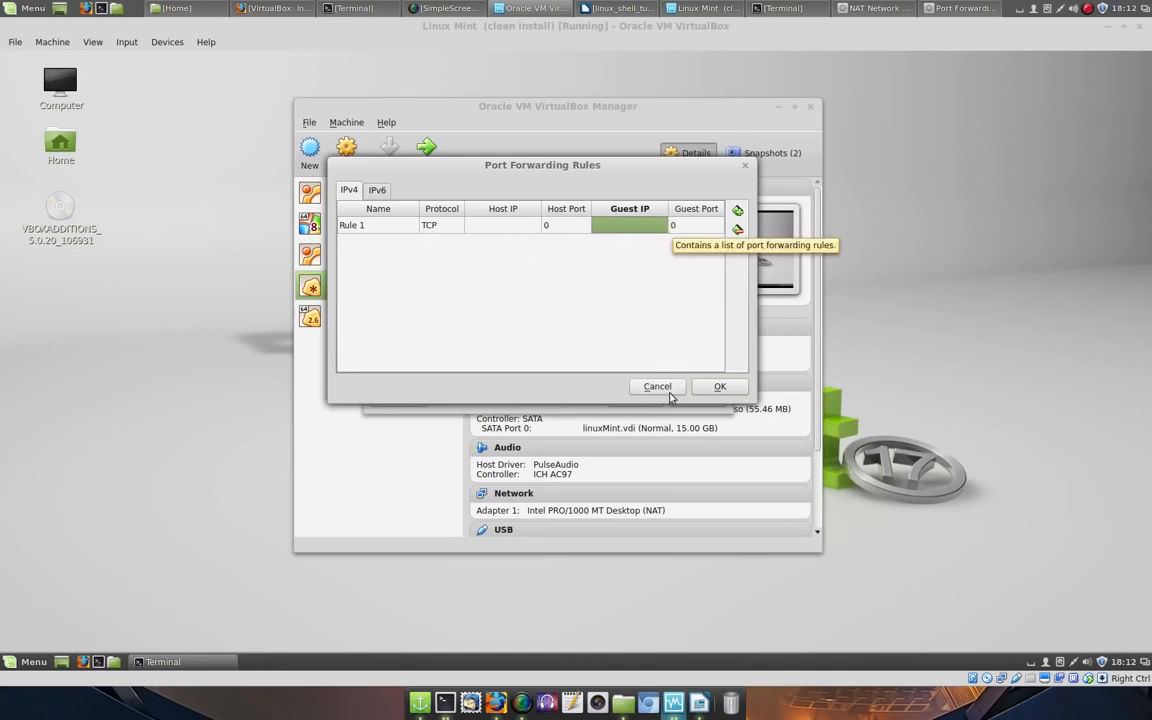
Step: Discard the unsaved rule, then accept NAT Network Details and Preferences
click(657, 386)
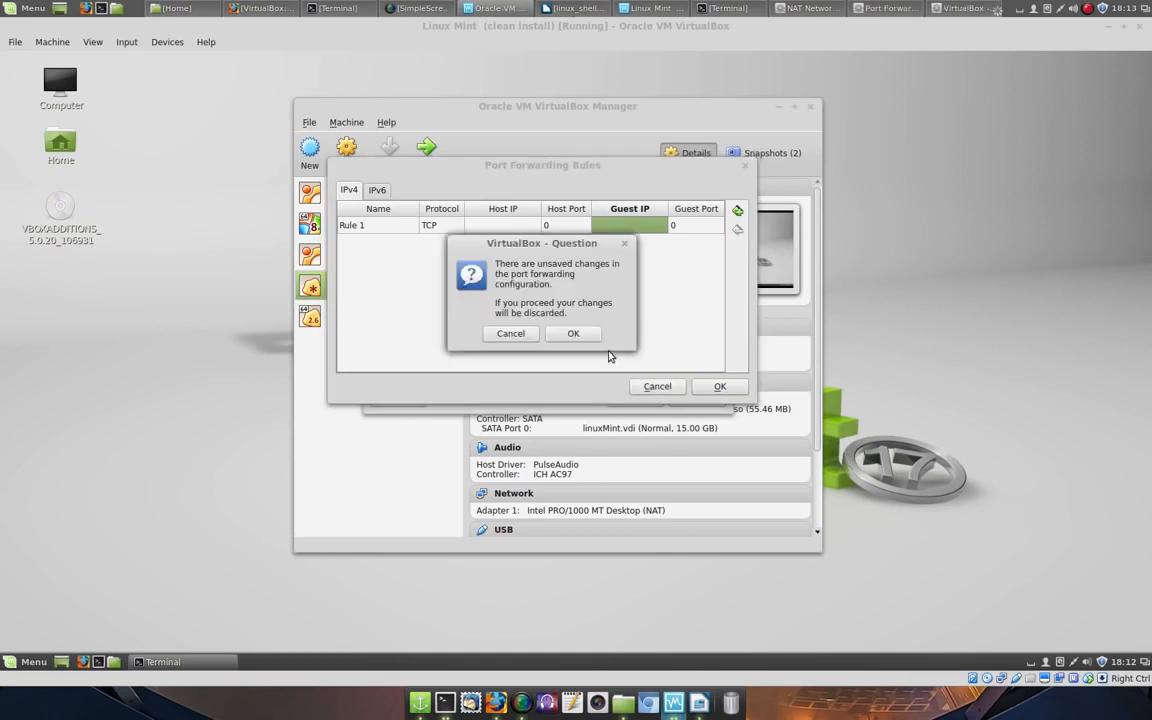
click(573, 333)
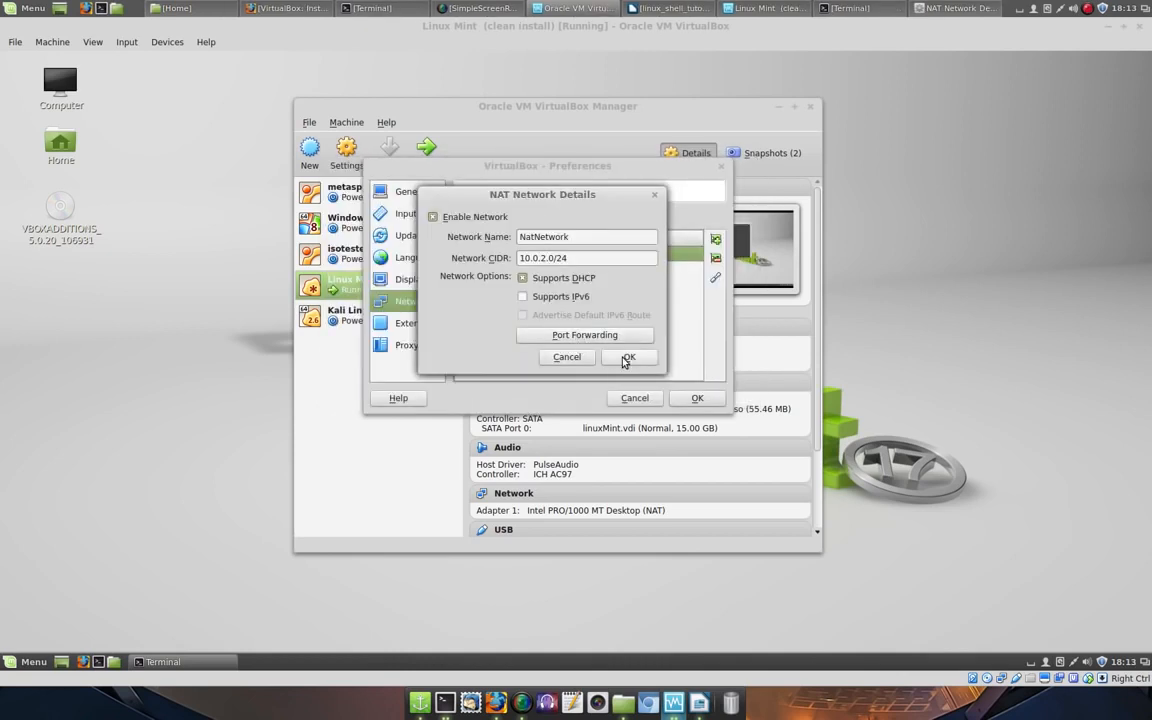
click(629, 357)
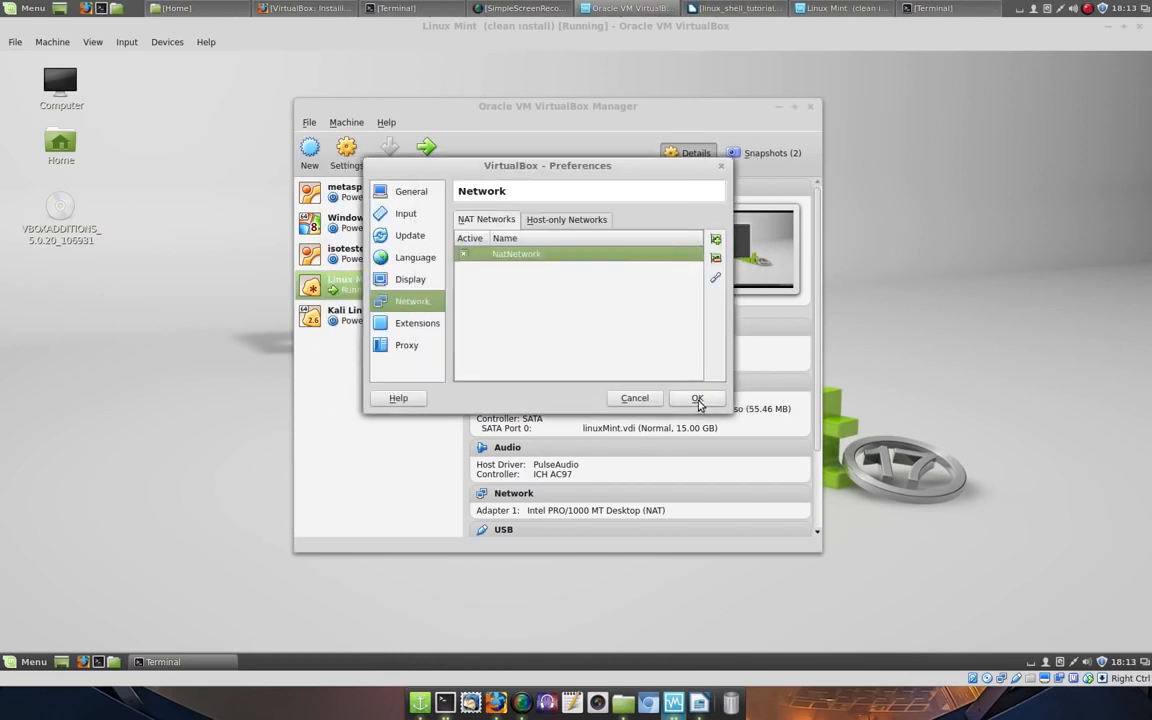
click(697, 398)
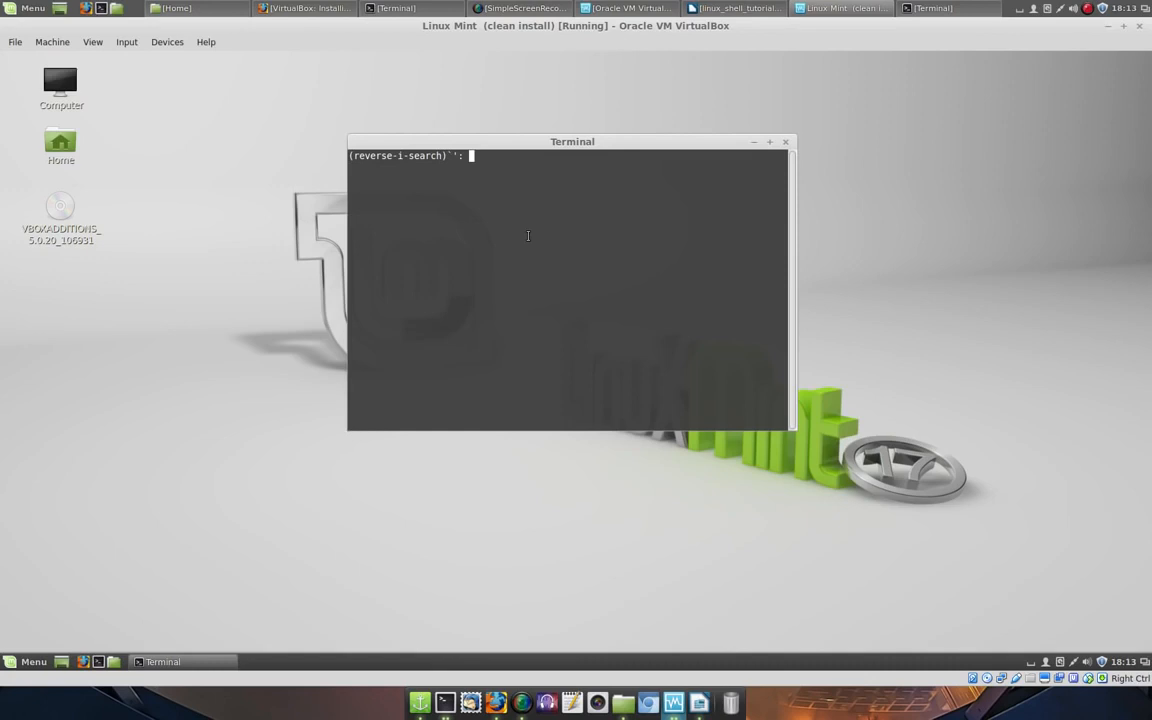
Step: Cancel the guest terminal's history search and open the VM's Machine menu
key(ctrl+c)
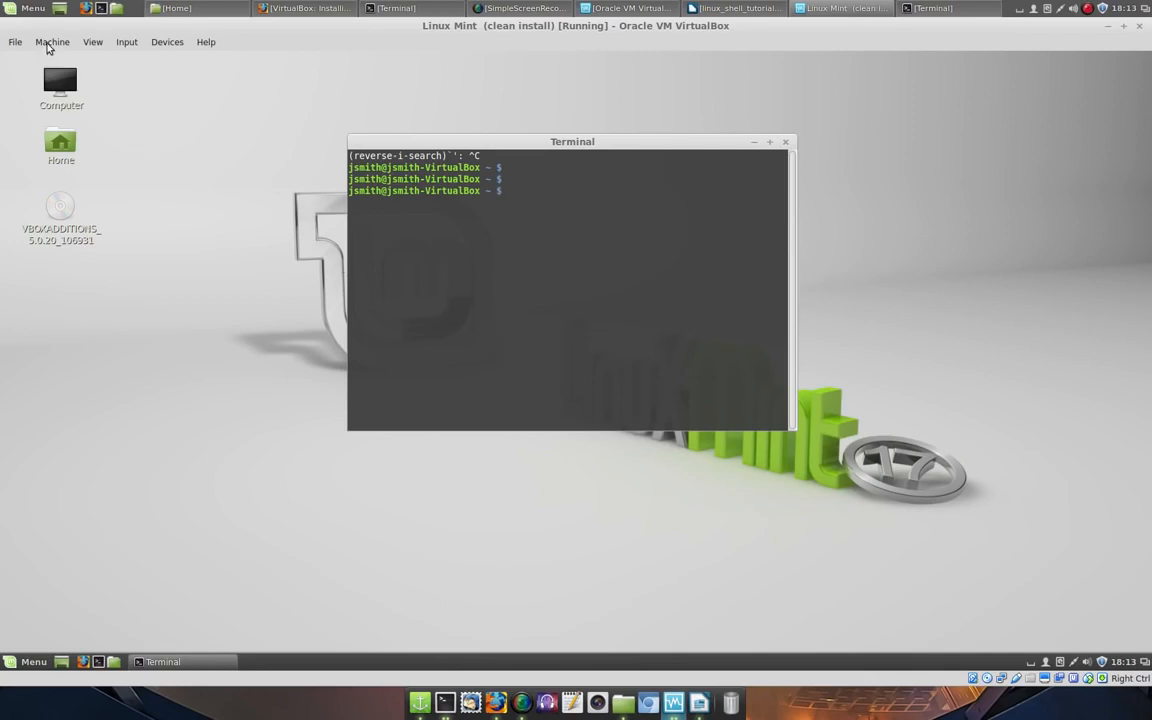
click(52, 42)
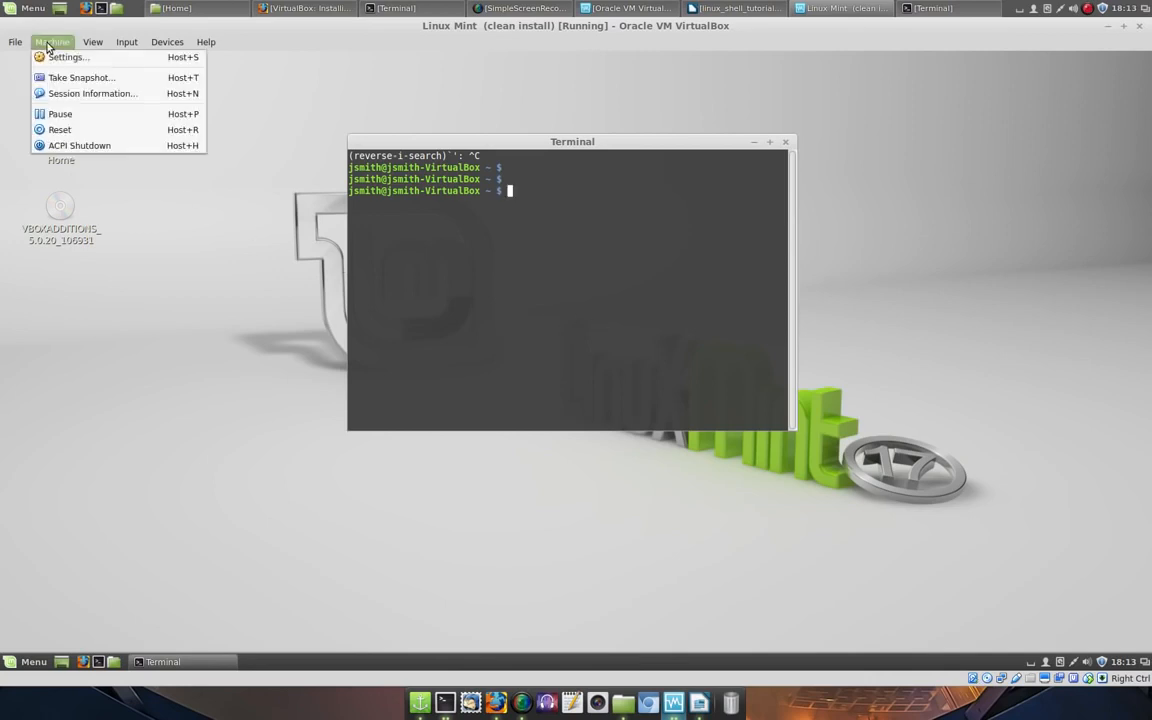
mouse_move(67, 57)
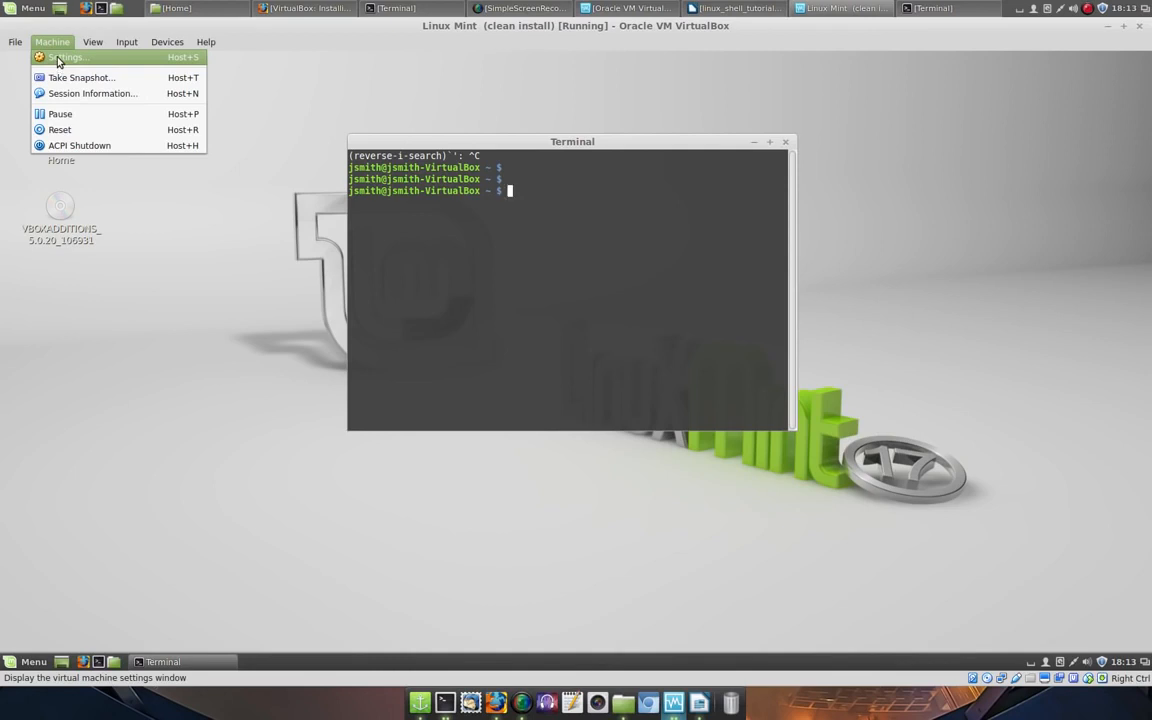
Step: In the VM's network settings, attach Adapter 1 to NAT Network NatNetwork
click(65, 57)
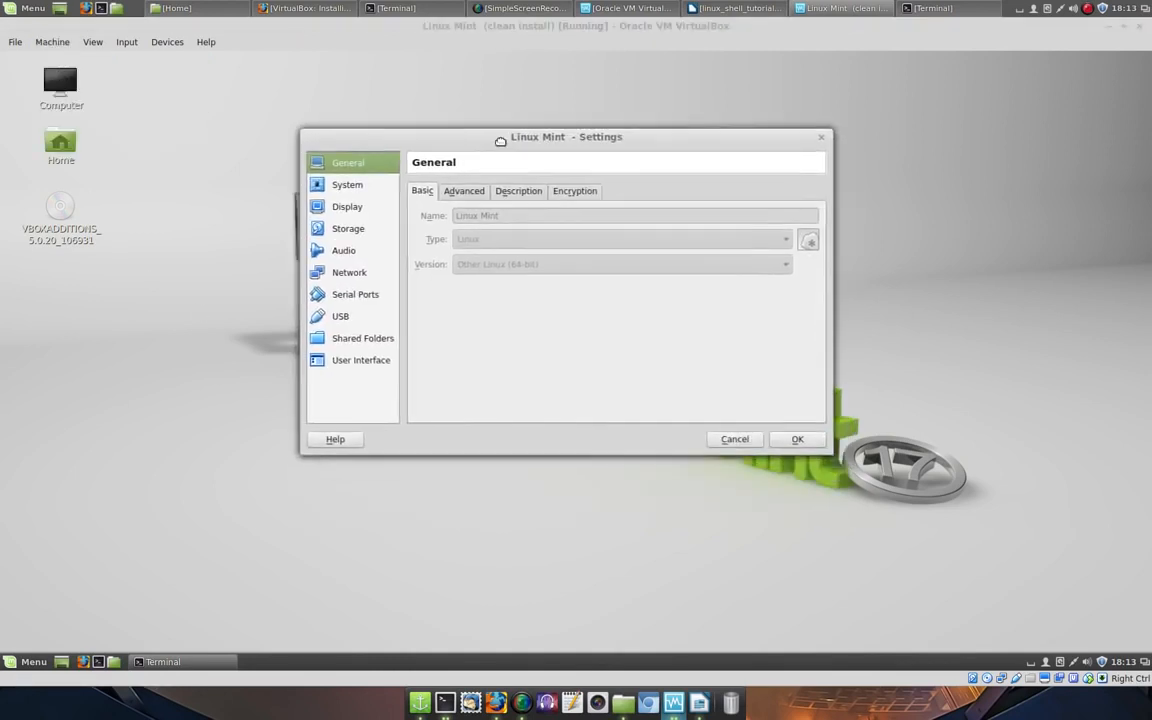
click(349, 271)
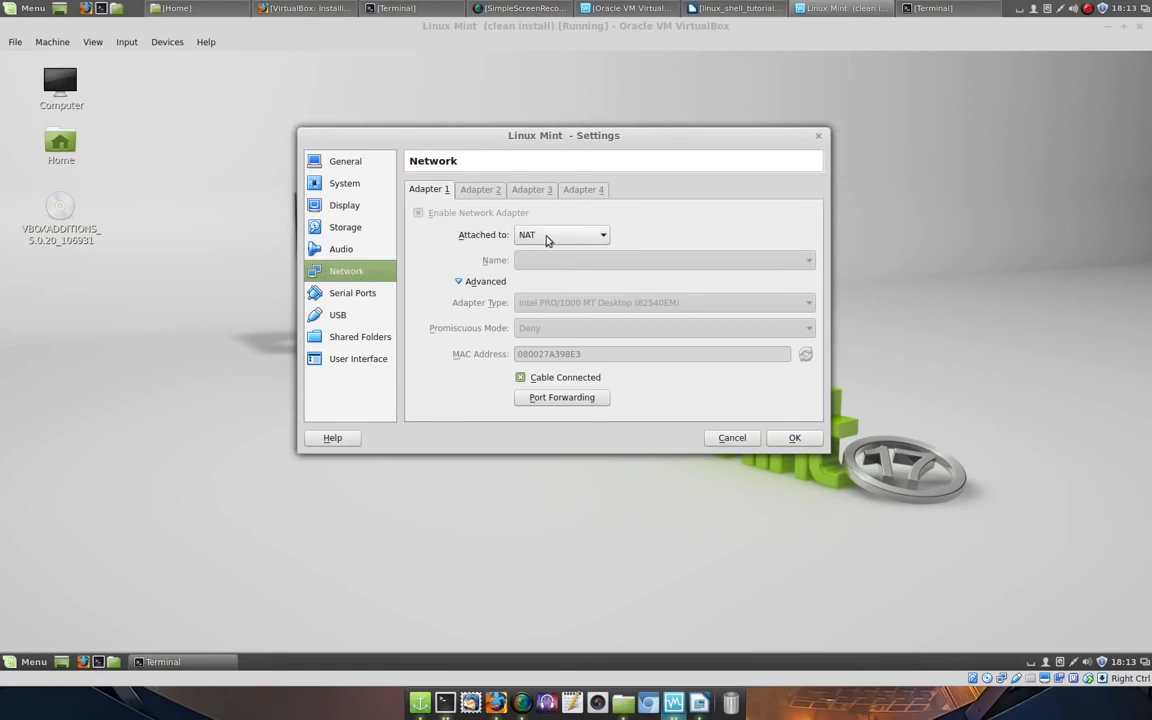
mouse_move(568, 241)
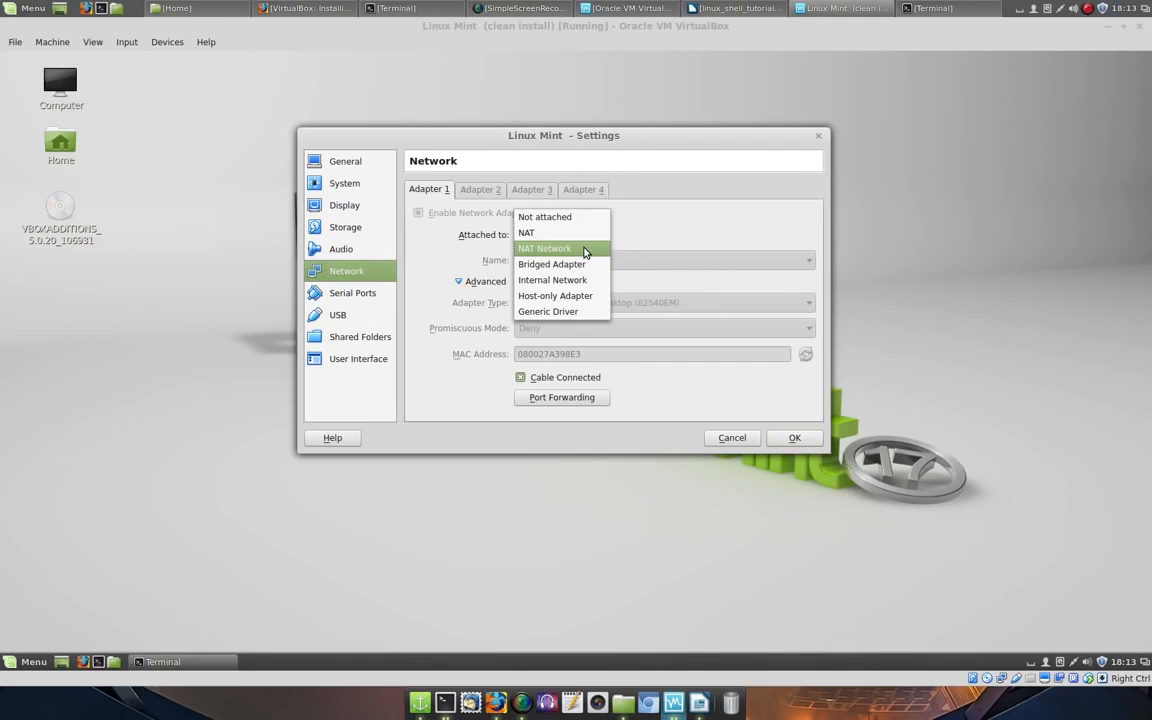
click(545, 248)
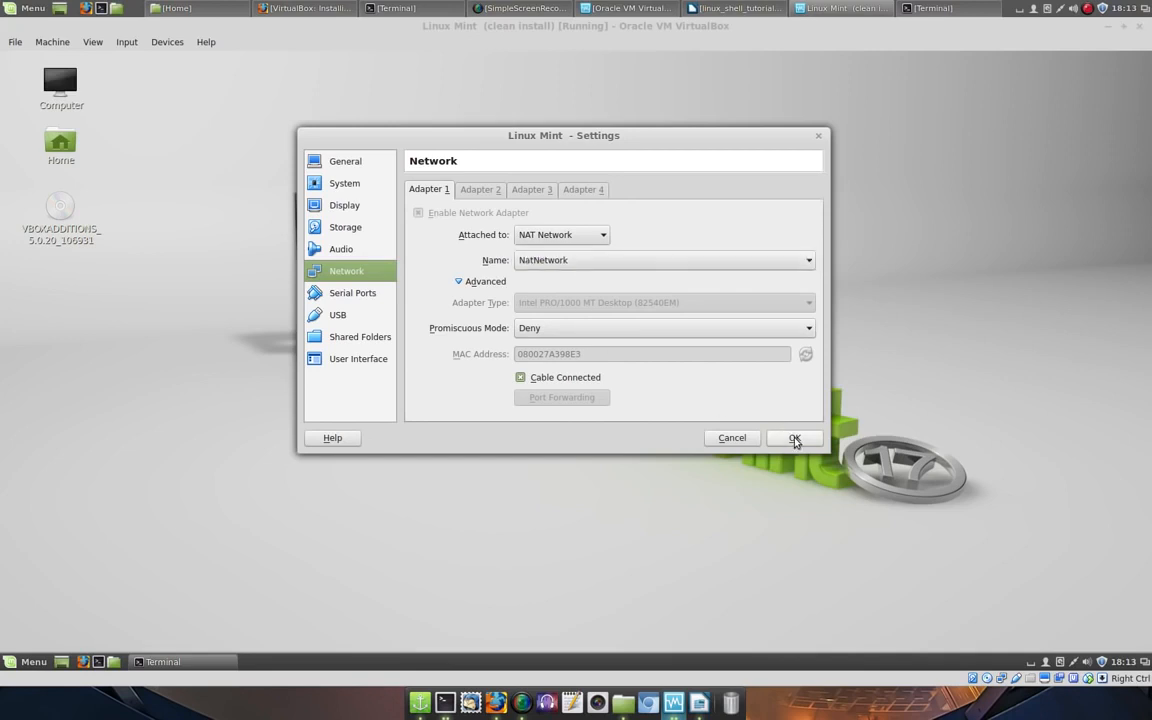
Step: Apply the adapter change, move the guest terminal, and enter 'ifconfig eth0'
click(794, 438)
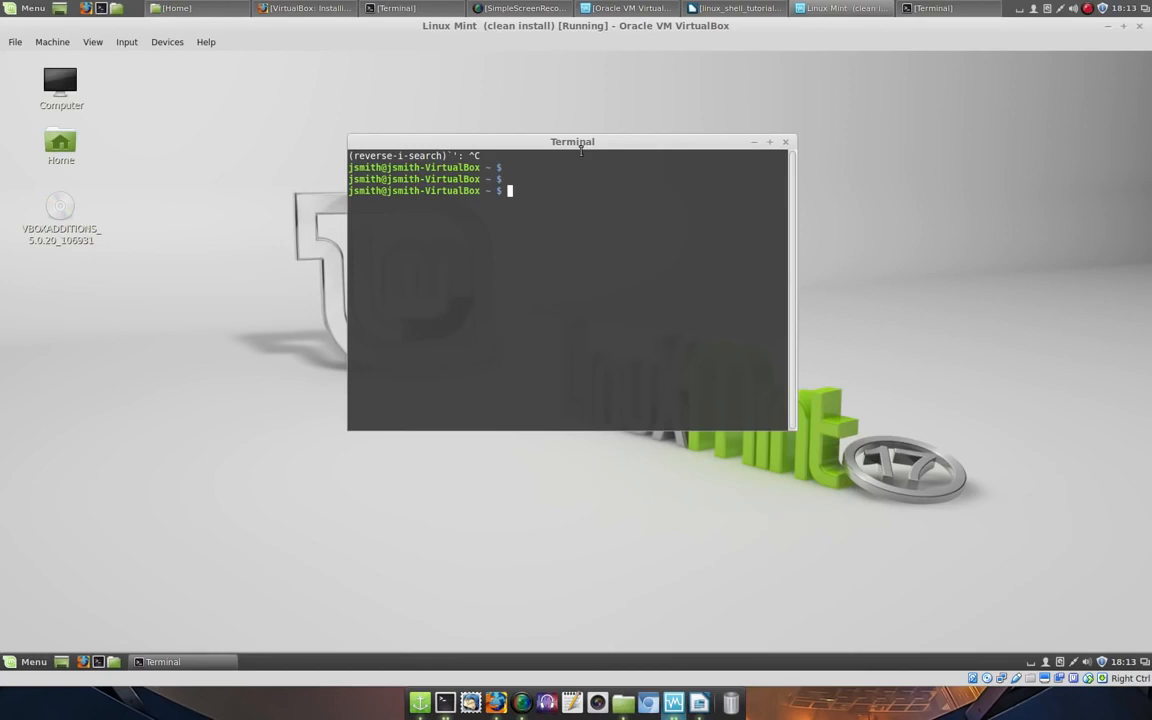
drag(572, 141, 540, 181)
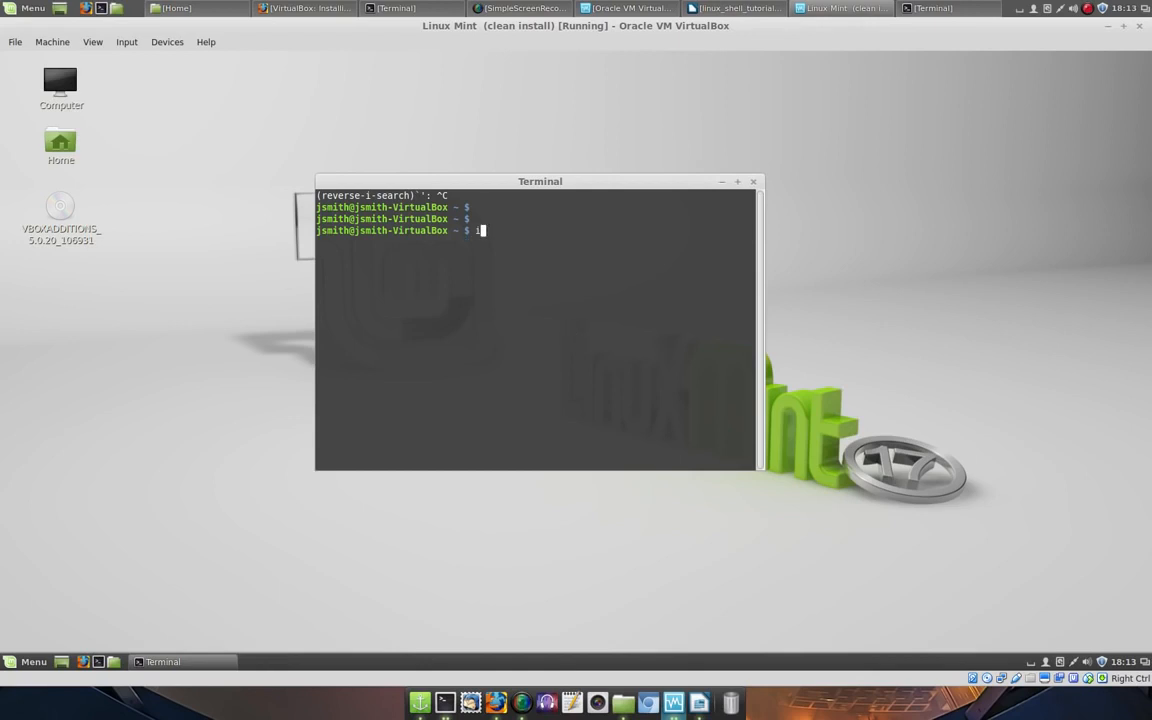
text(ifconfig eth0)
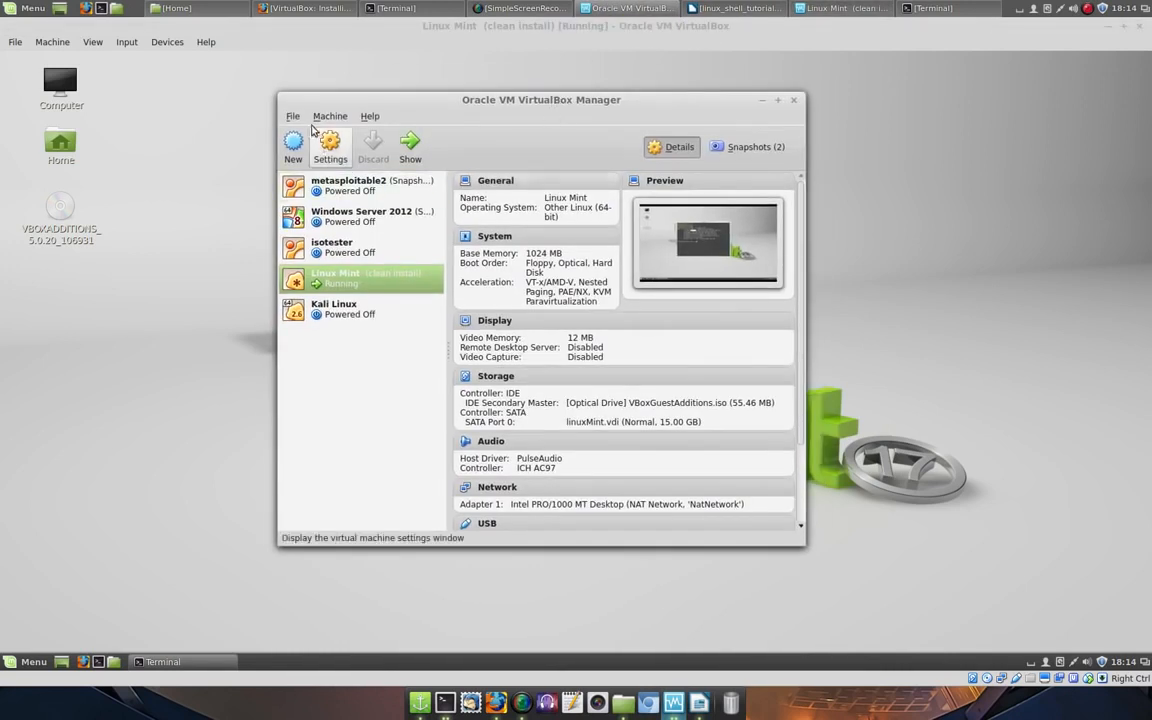
Step: Reopen global Preferences and switch to the Network page
click(293, 116)
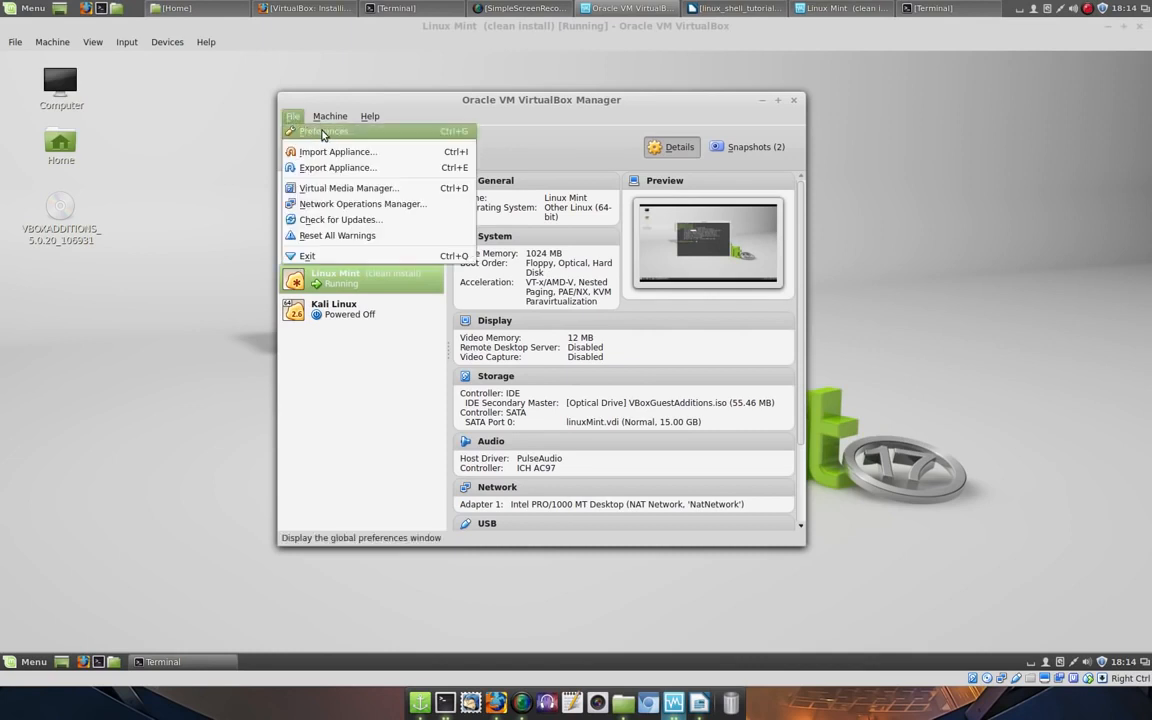
click(322, 131)
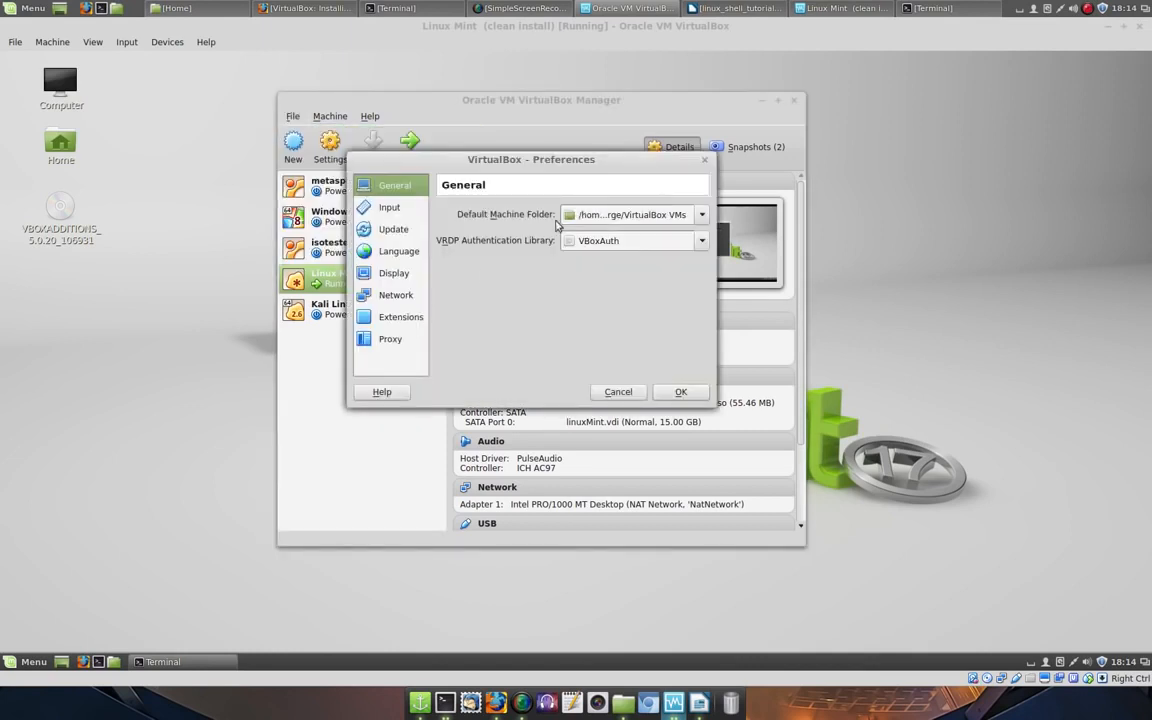
click(396, 294)
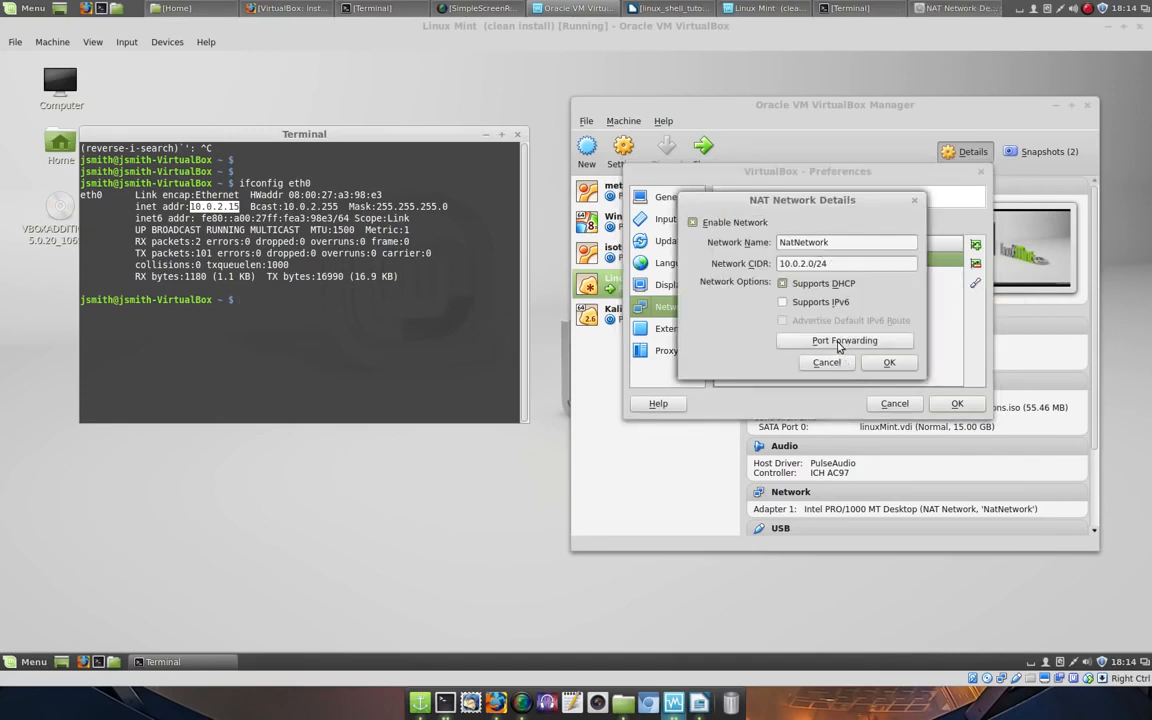
Step: Add a new port forwarding rule to NatNetwork and name it SSH
click(844, 340)
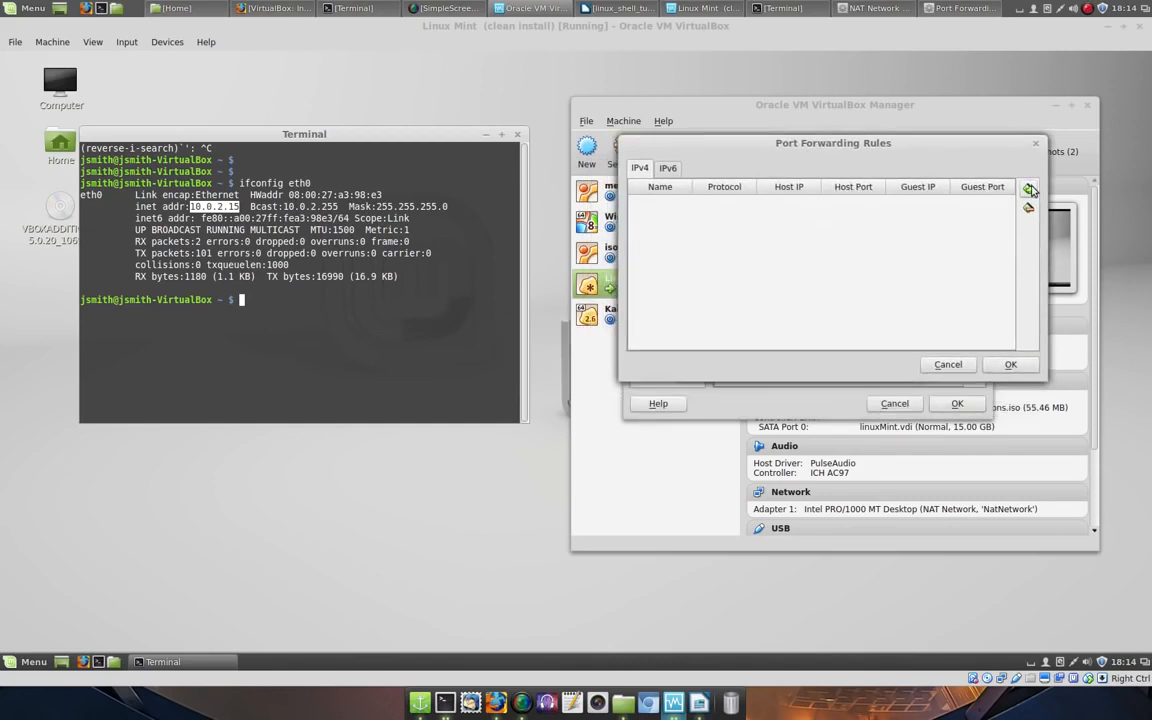
click(1028, 188)
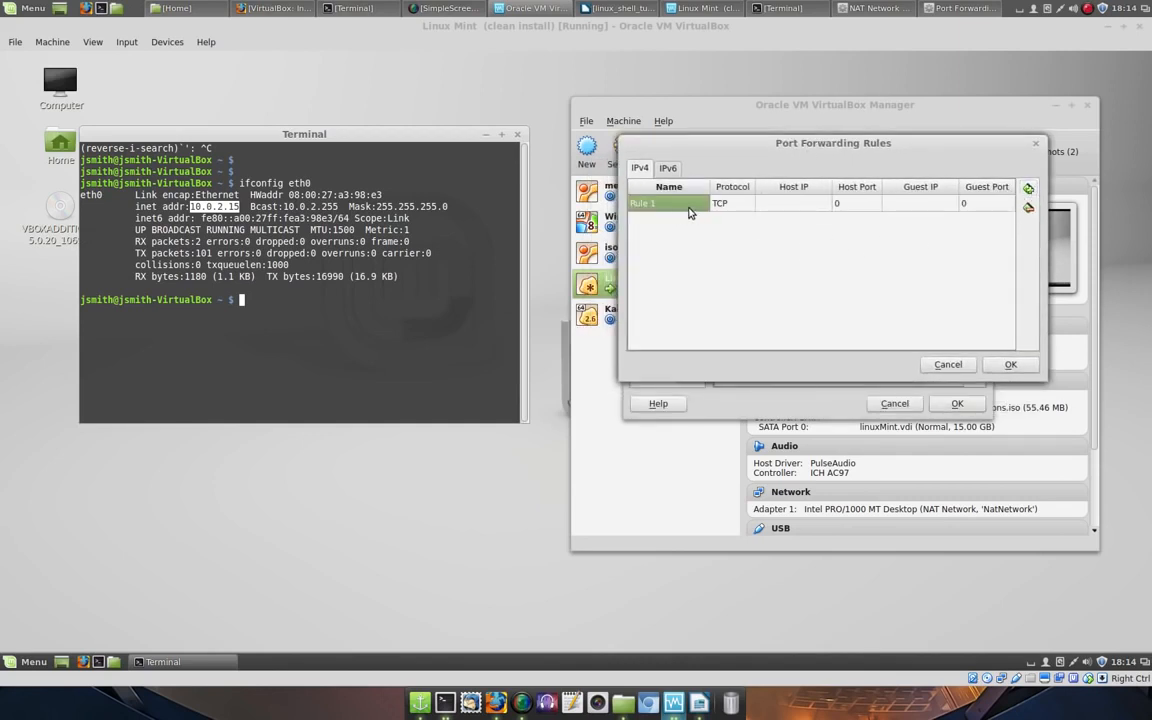
mouse_move(690, 205)
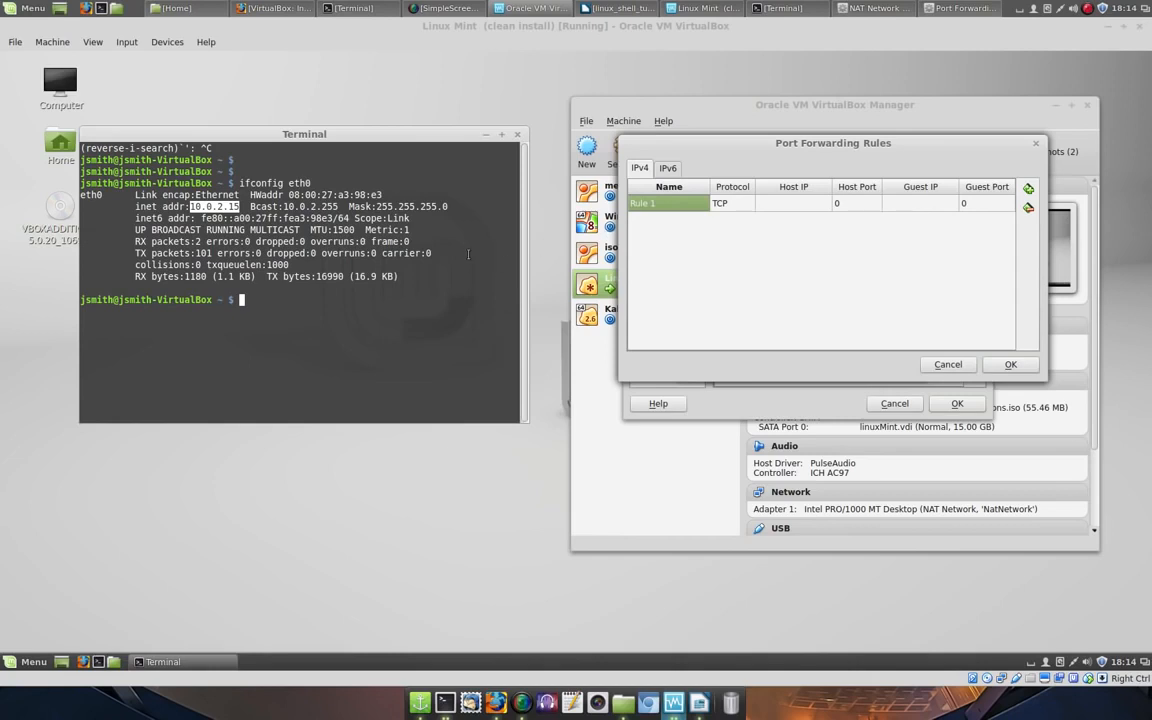
double_click(643, 203)
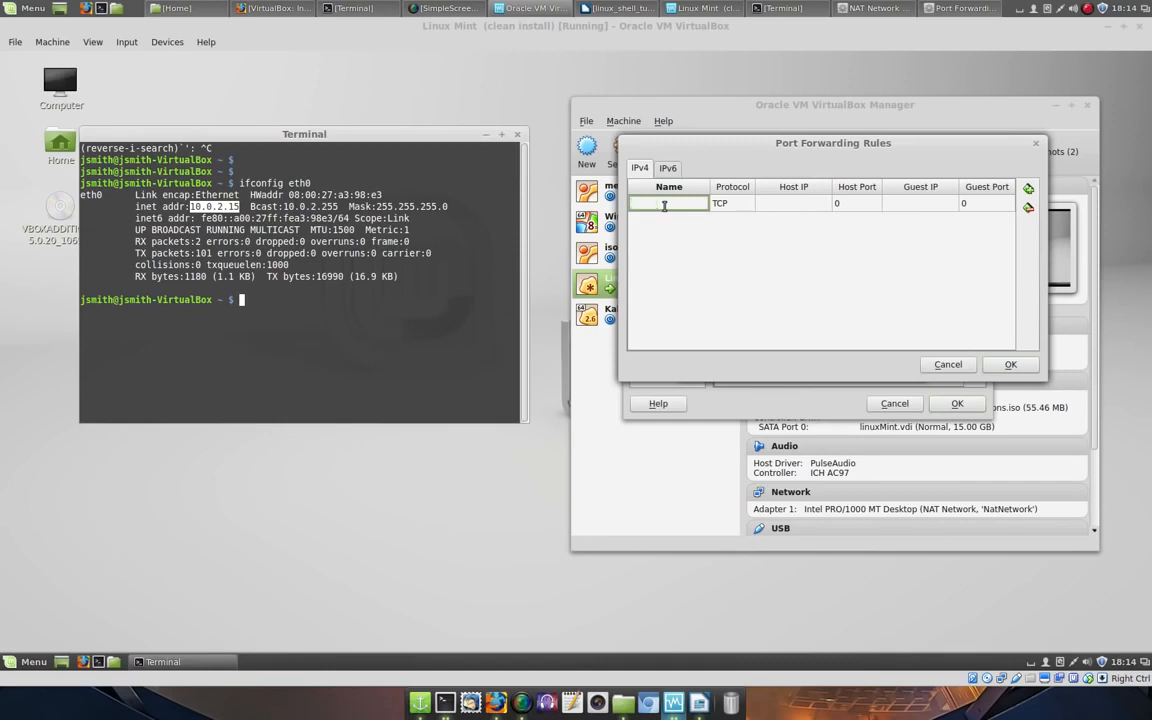
text(SSH)
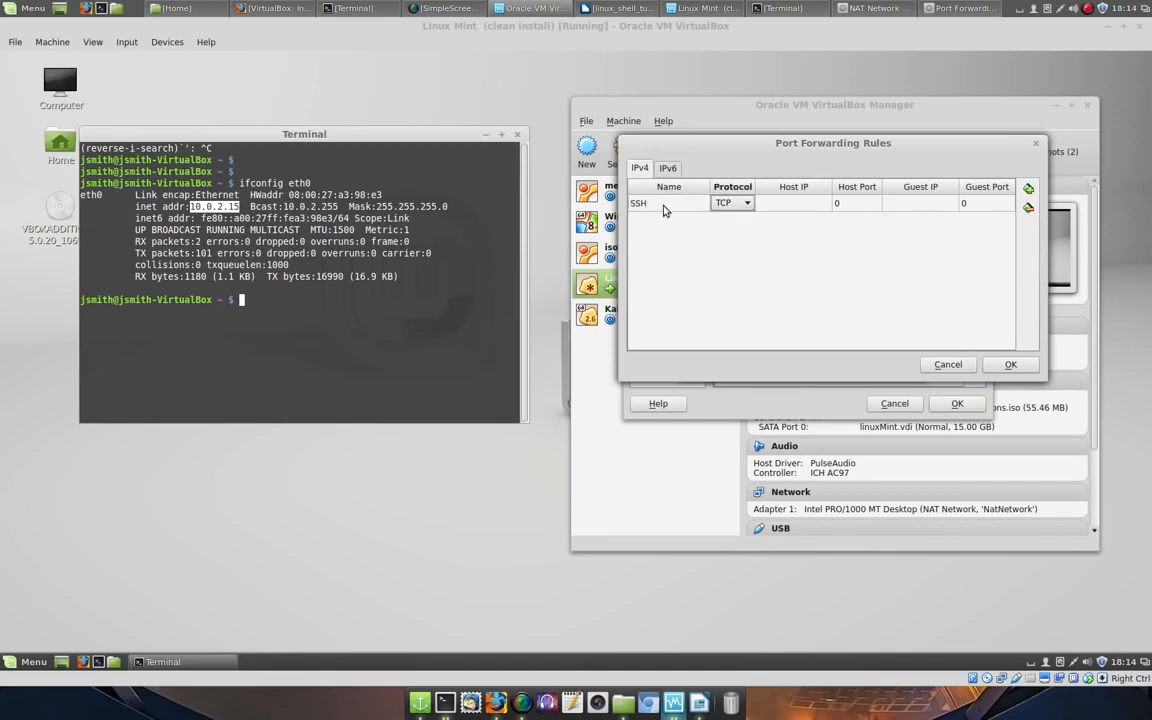
Step: Set the rule's Host IP 127.0.0.1, Host Port 2222, Guest IP 10.0.2.15, Guest Port 22
click(793, 203)
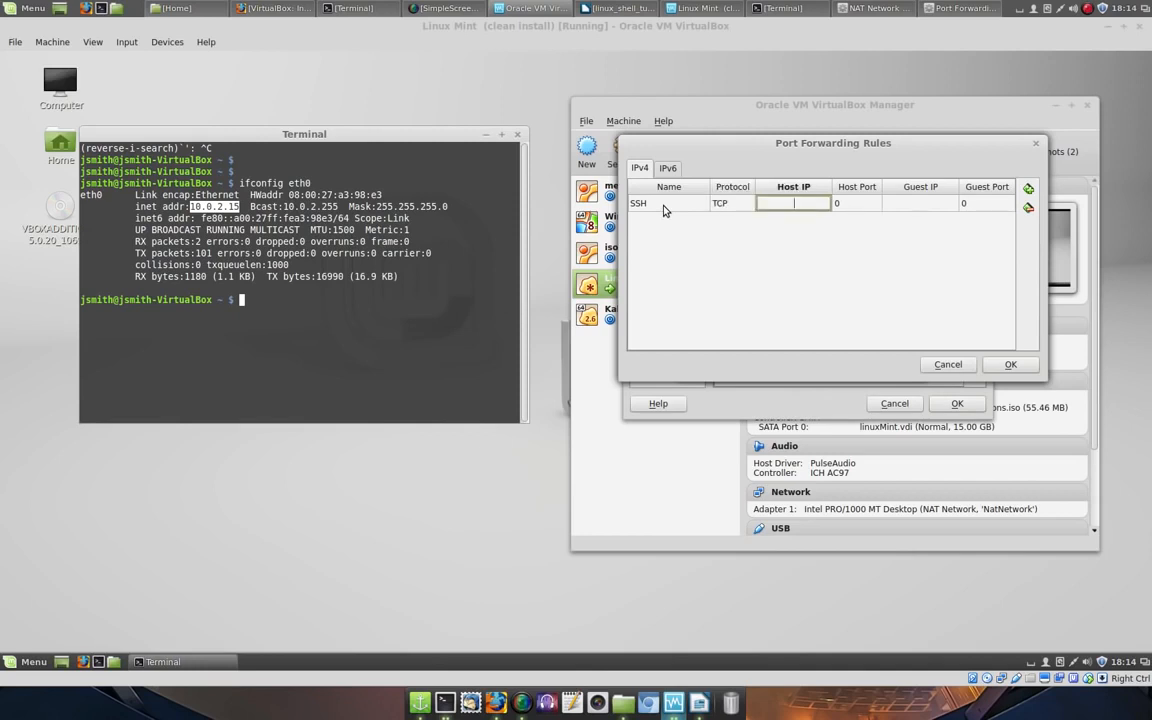
text(127.0.0.)
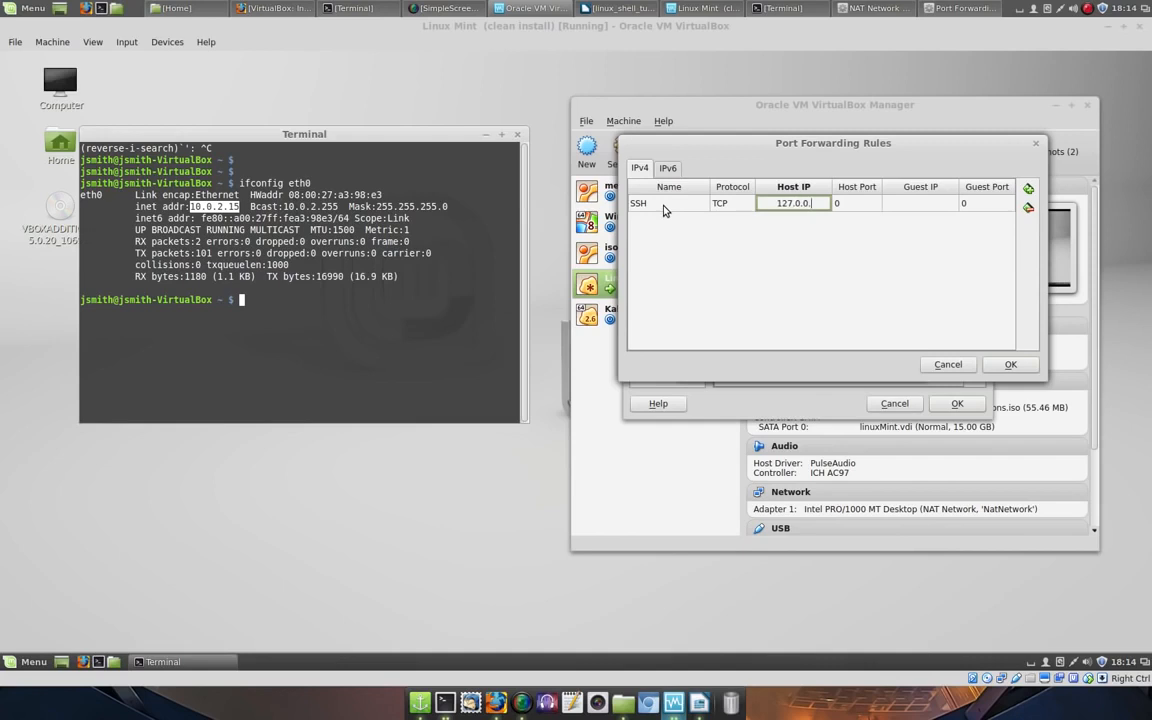
text(1)
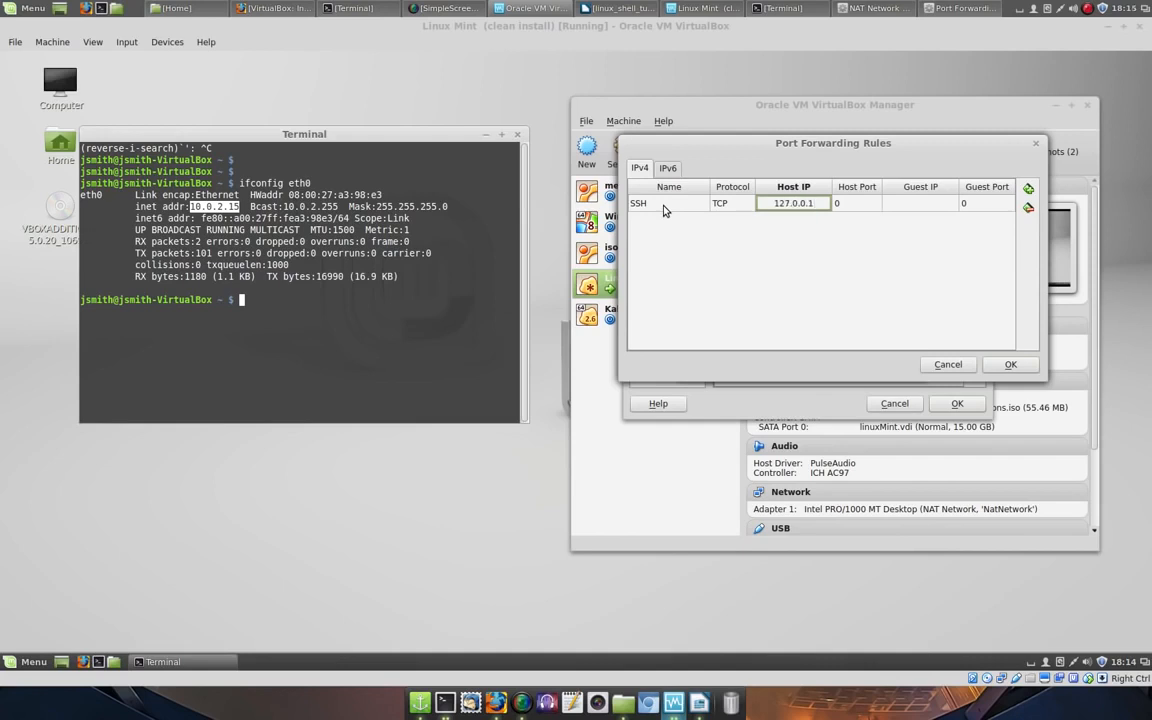
click(856, 203)
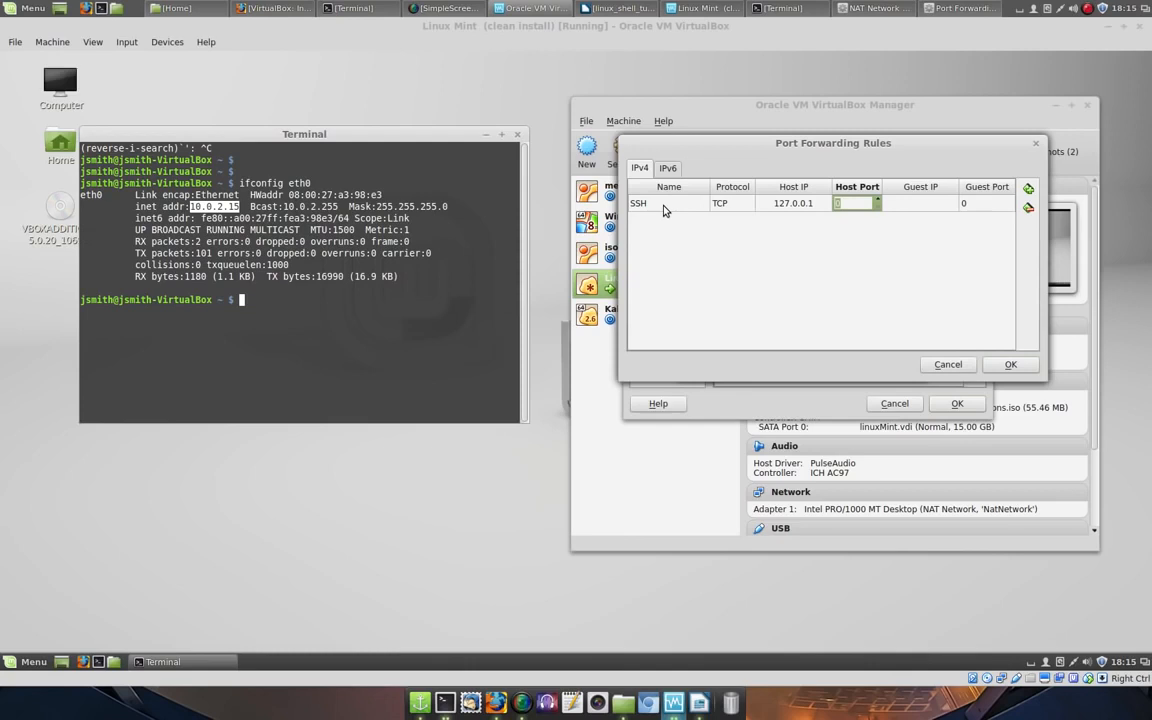
text(2222)
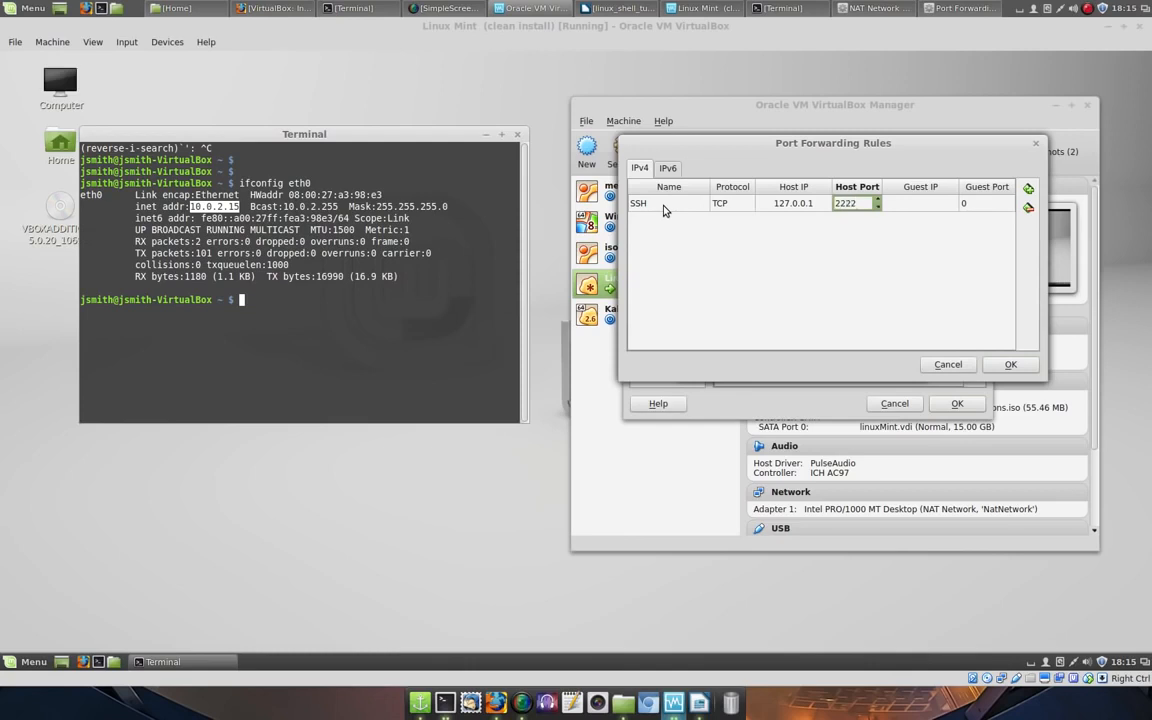
click(919, 203)
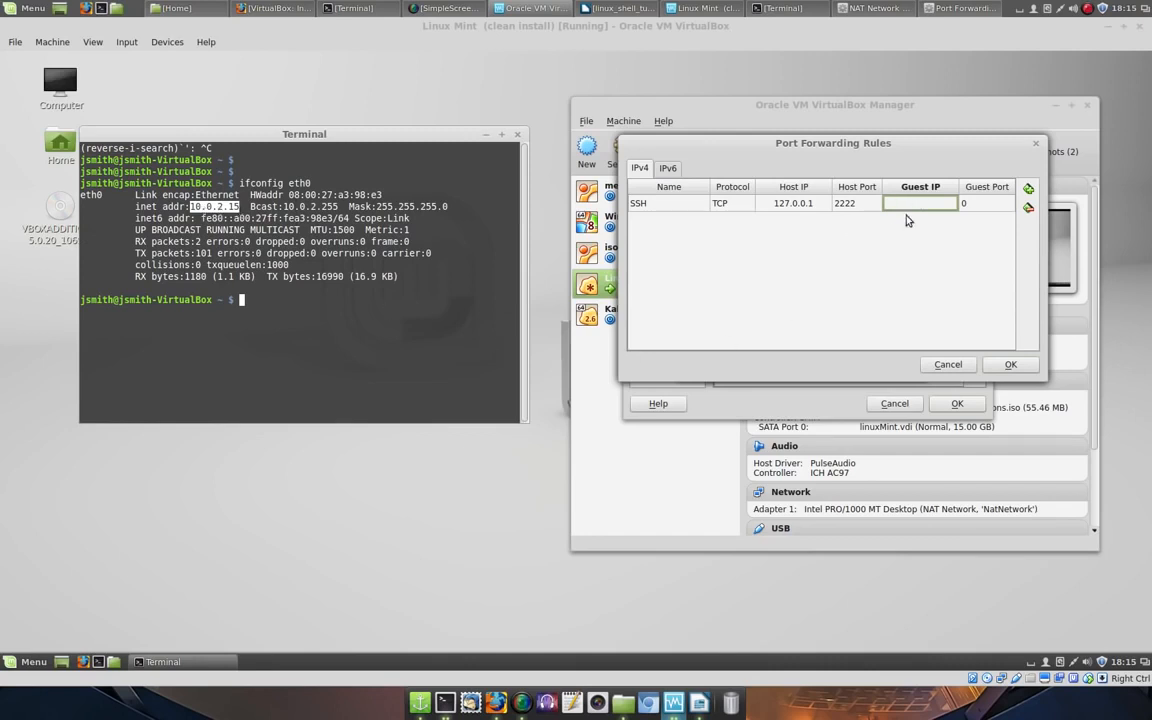
text(10.0.2.15)
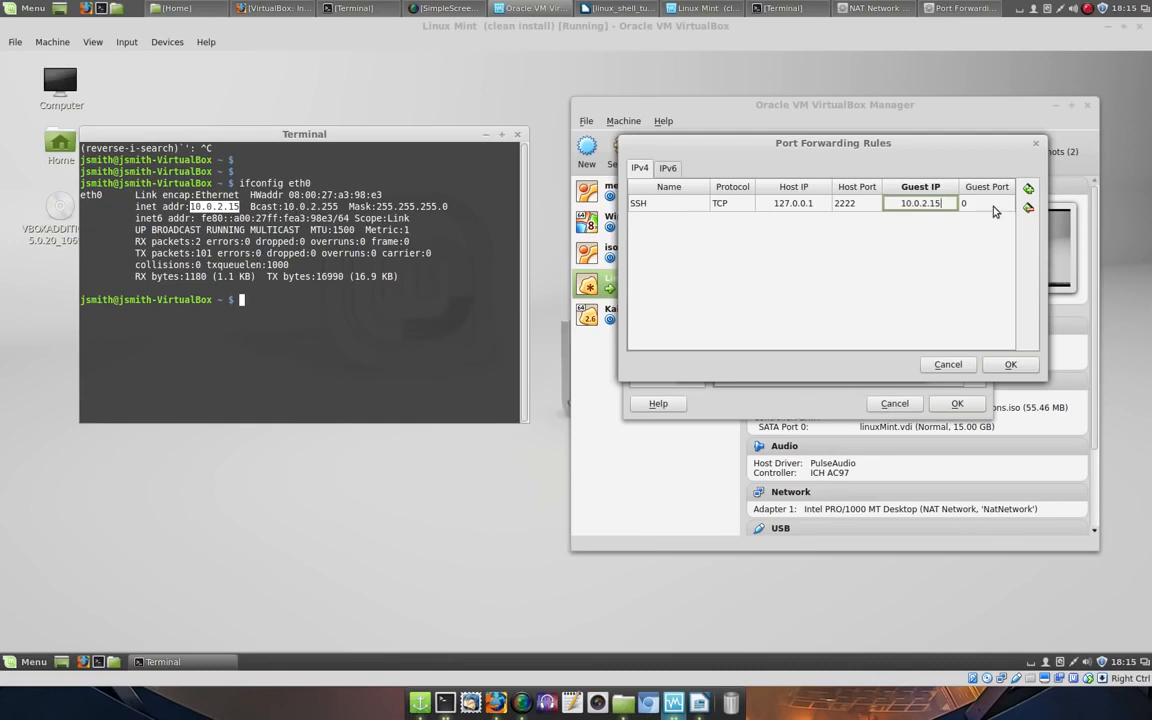
text(223)
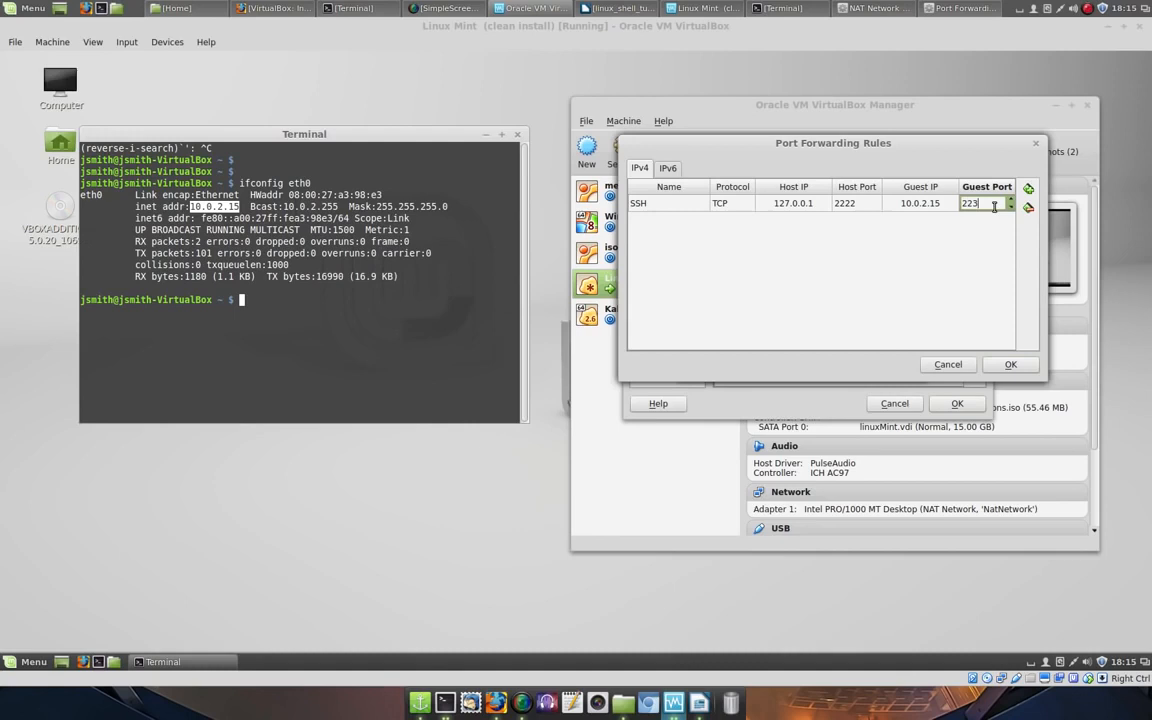
key(BackSpace)
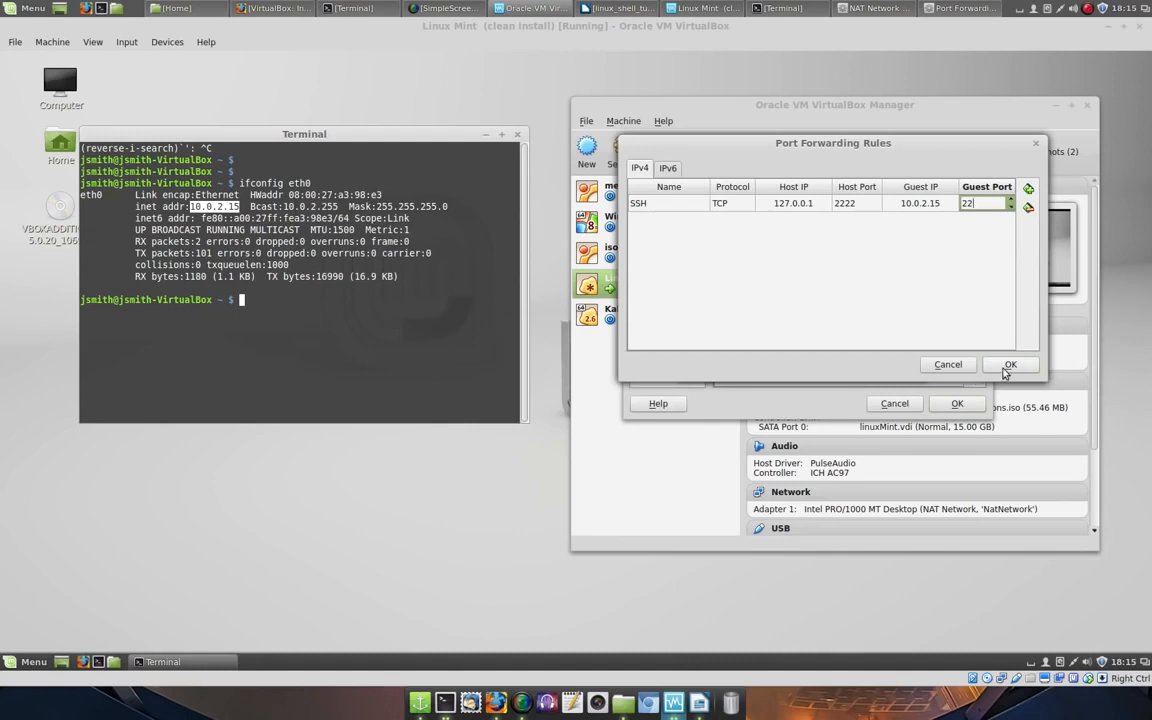
mouse_move(1010, 364)
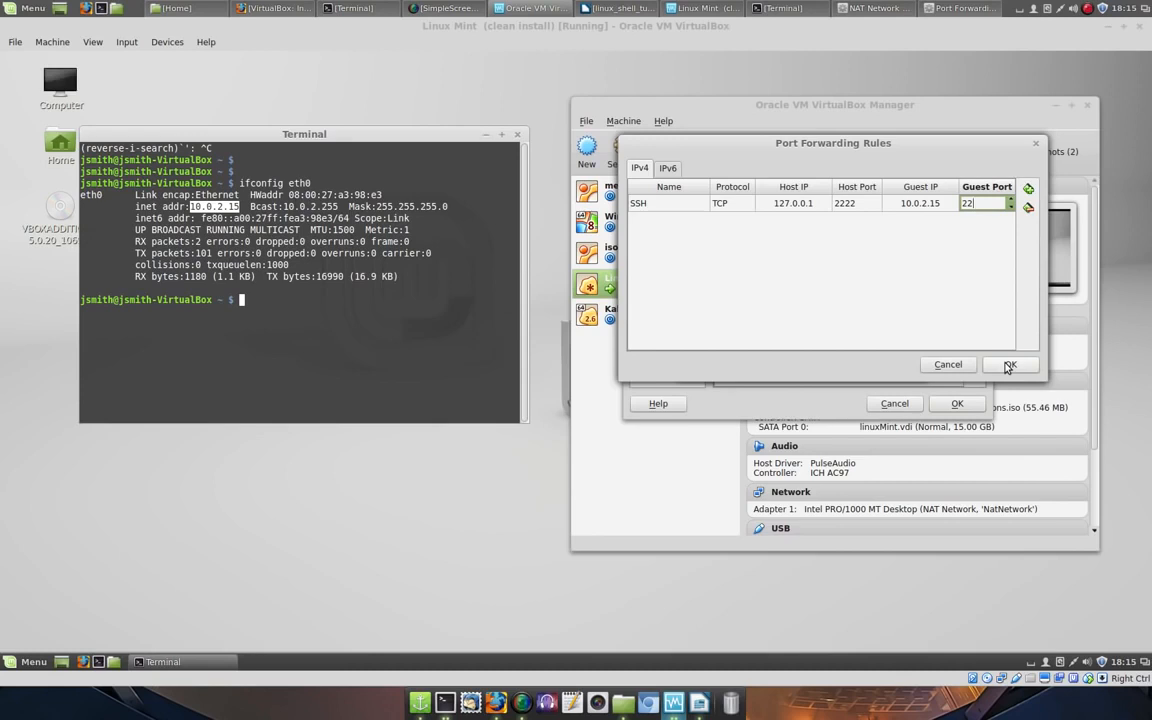
Step: Confirm the SSH forwarding rule, NAT Network Details, and Preferences with OK
click(1010, 364)
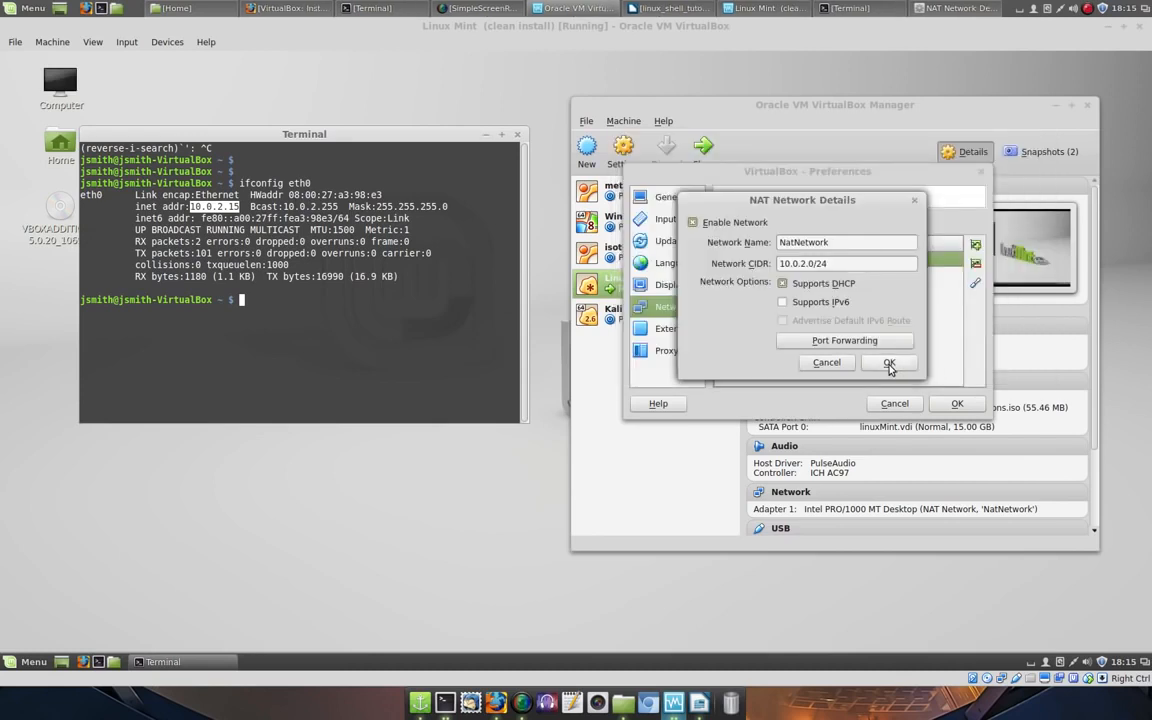
click(888, 362)
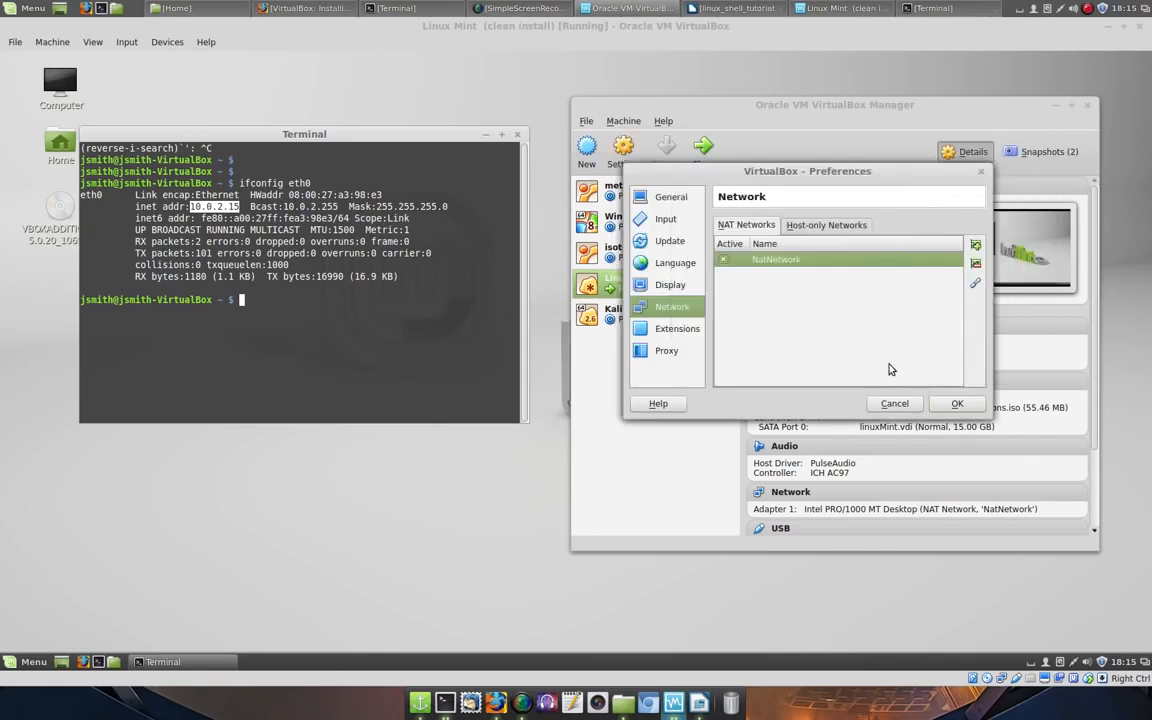
click(956, 403)
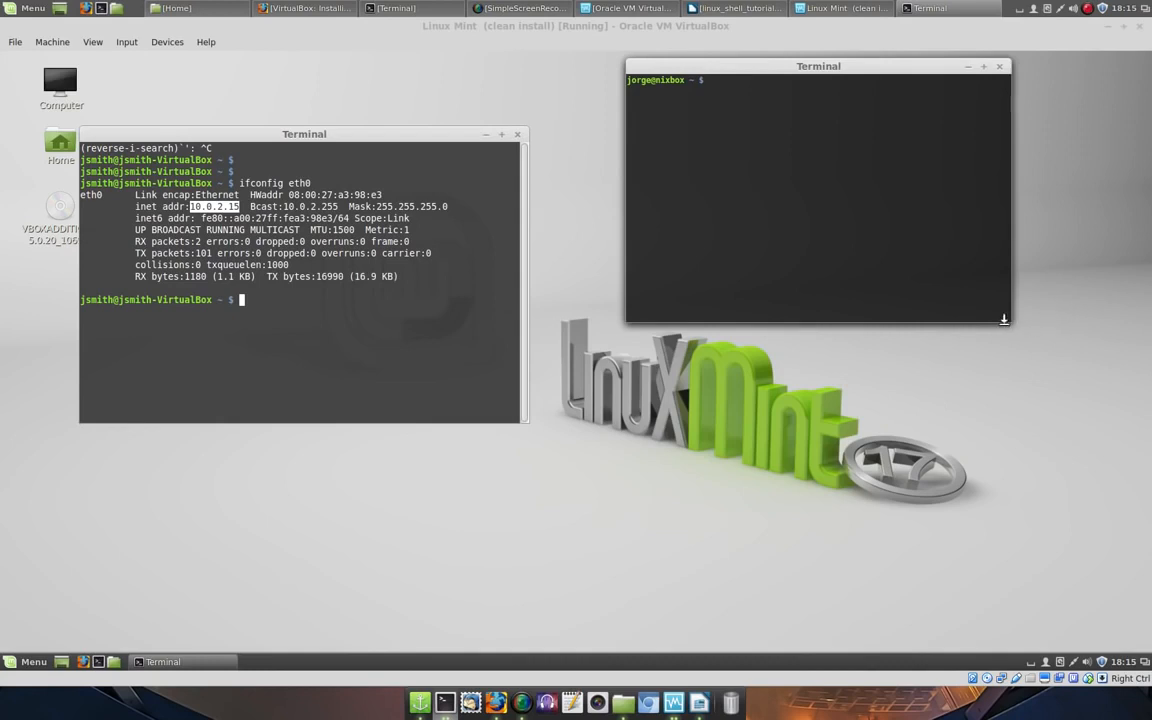
drag(1003, 318, 1106, 368)
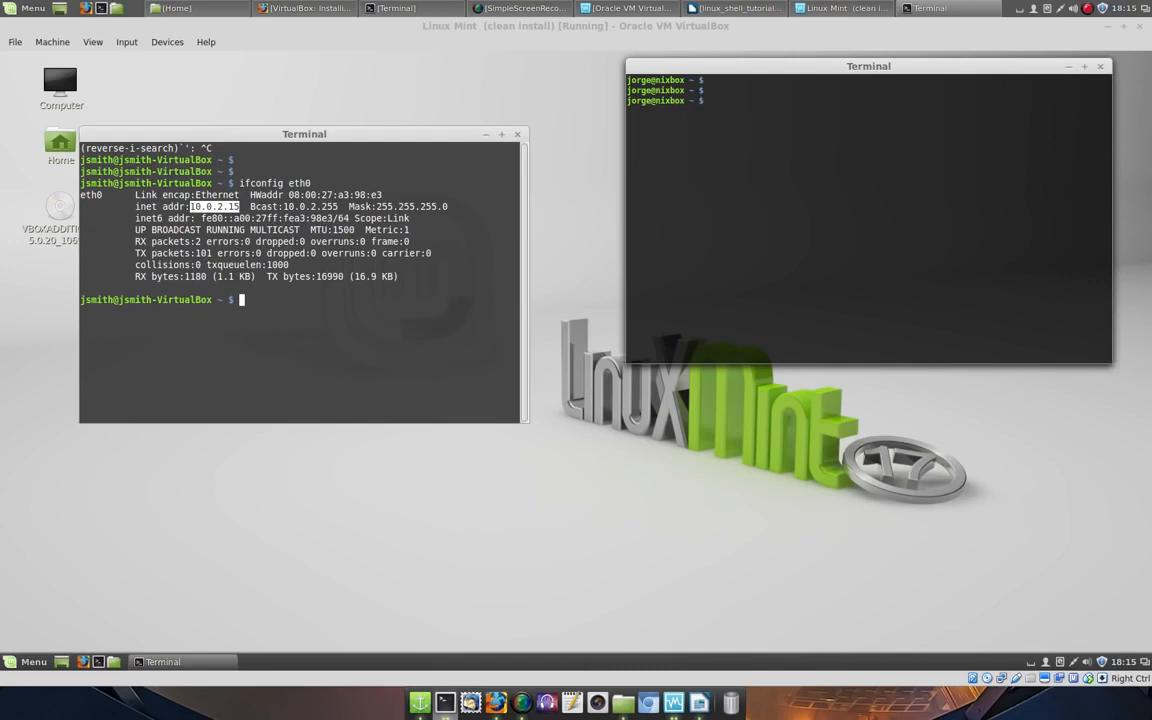
text(ss -p)
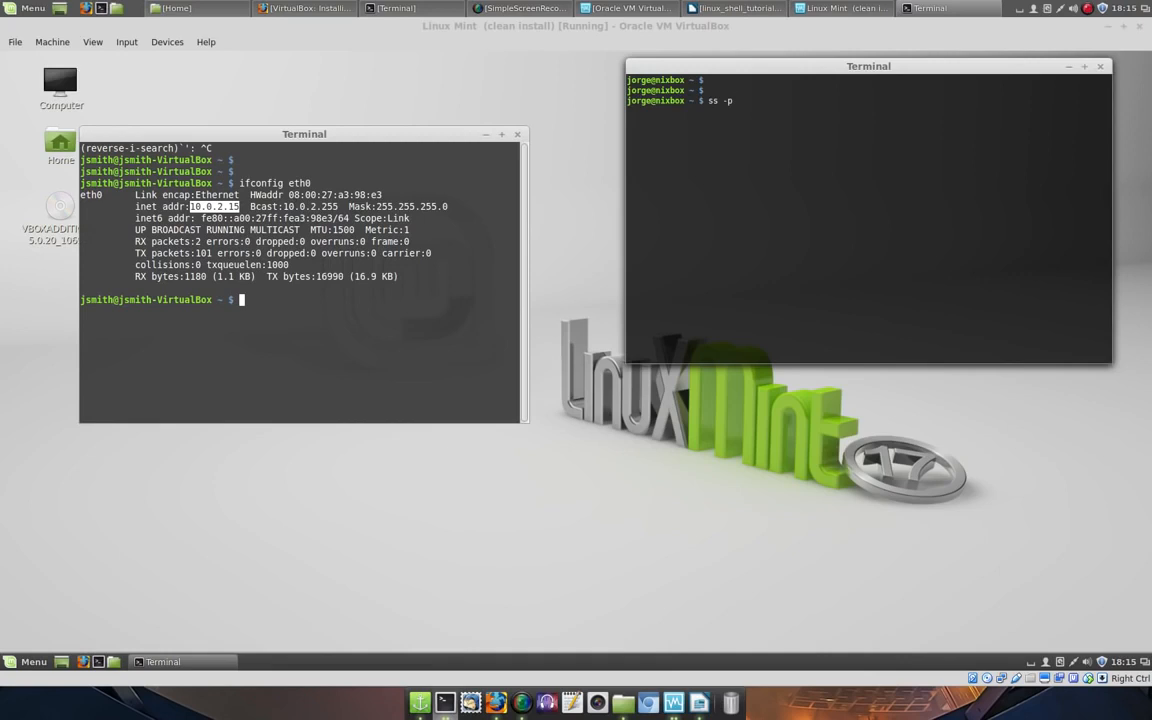
text(2)
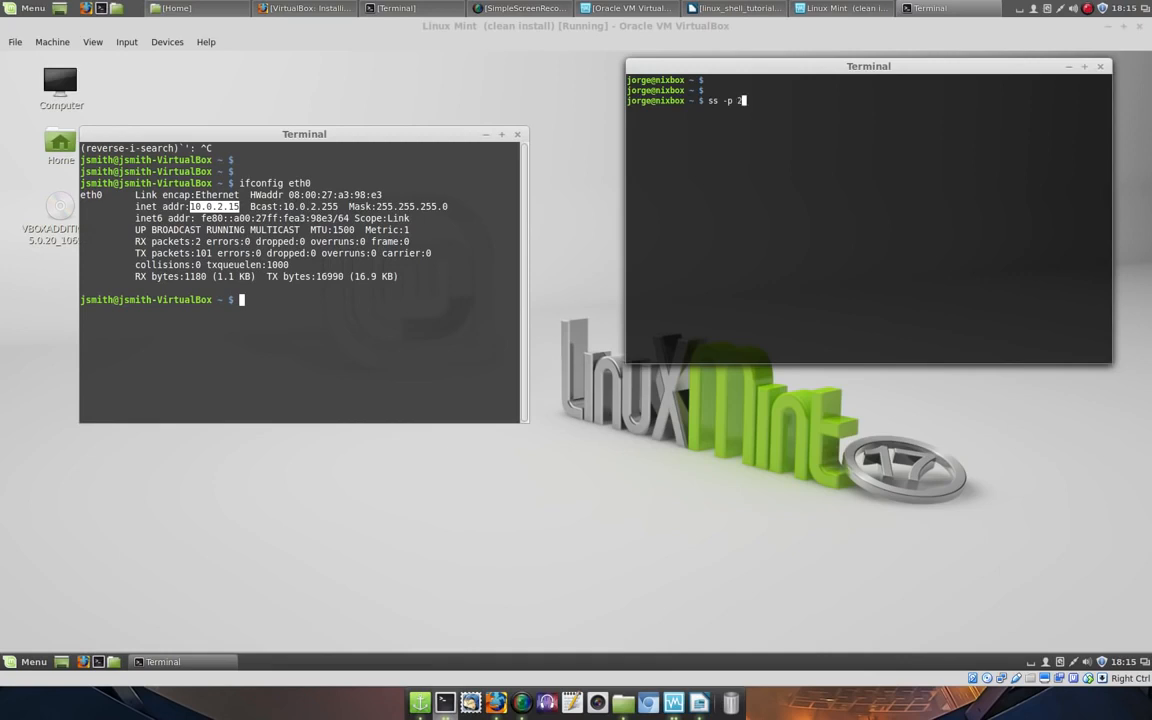
text(222)
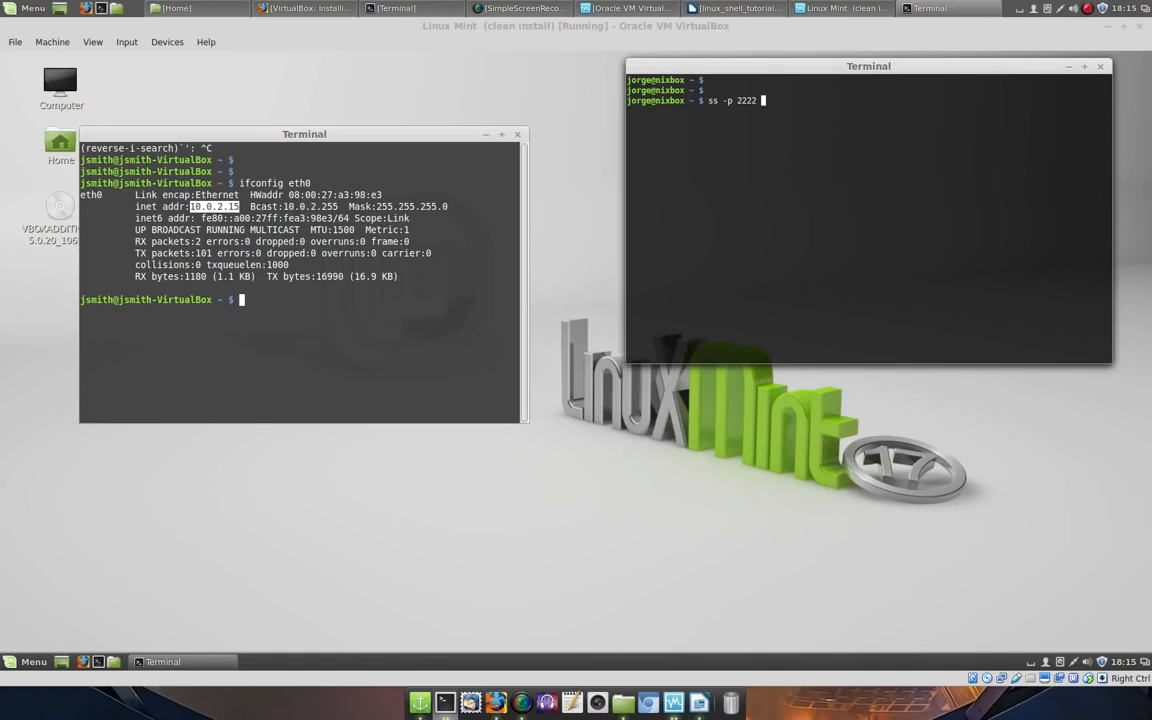
text(jsmith)
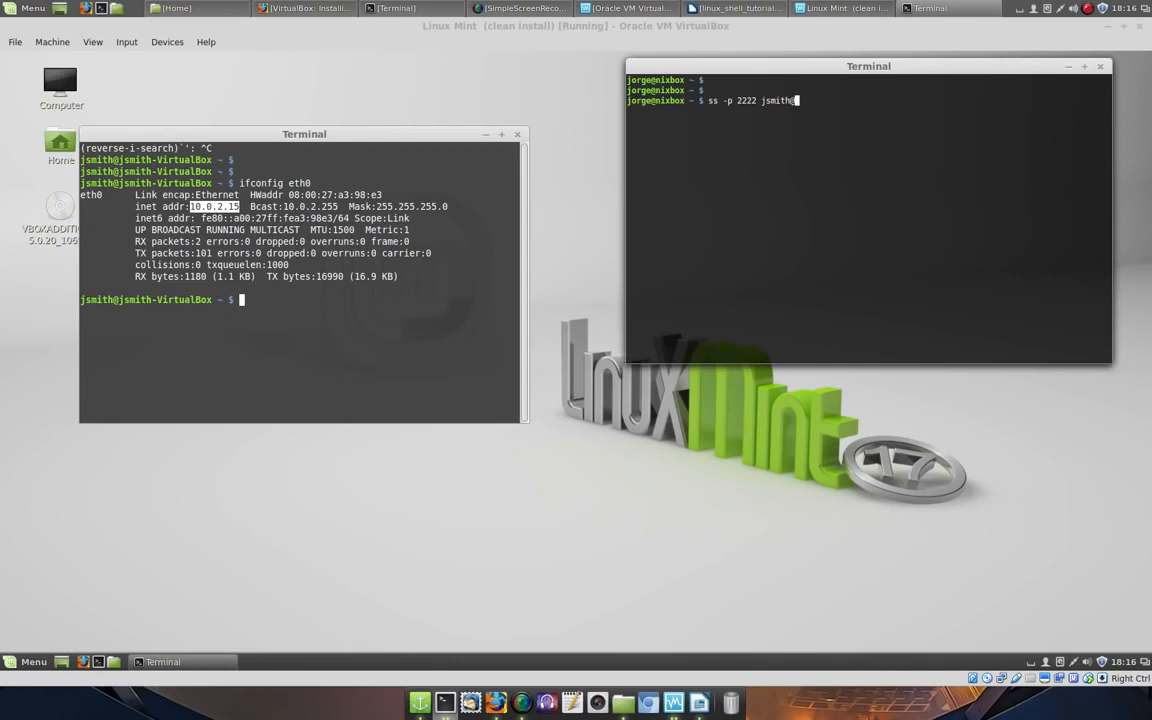
text(@127.0.0.)
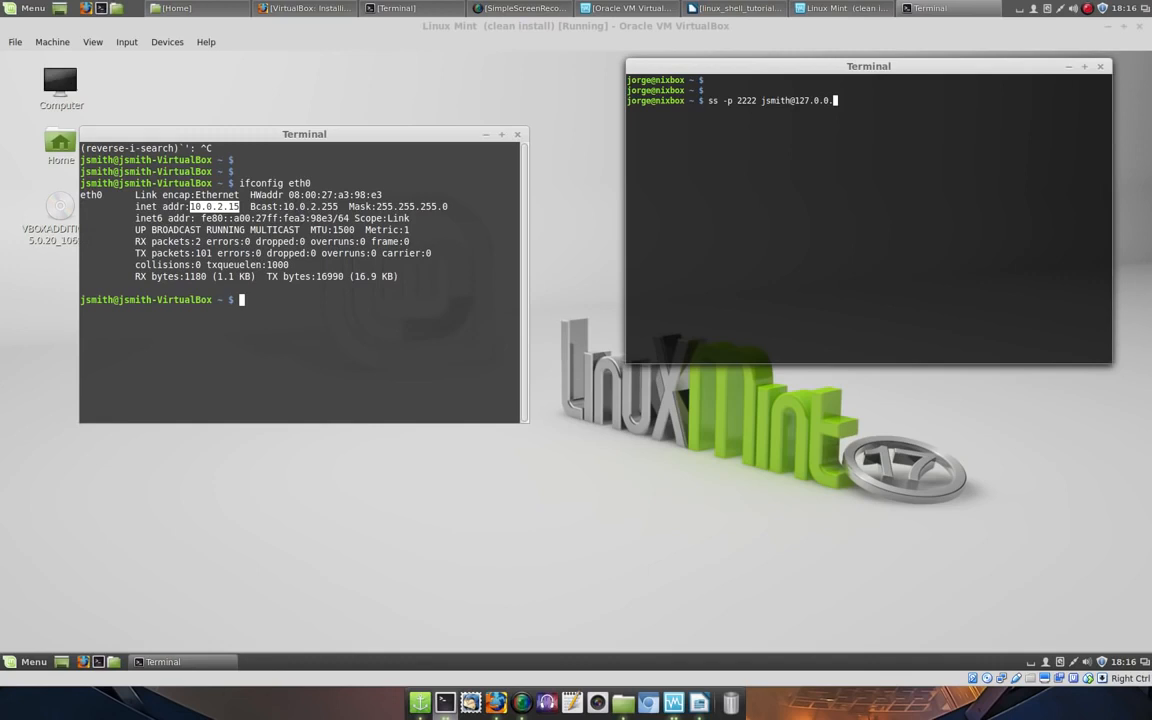
text(1)
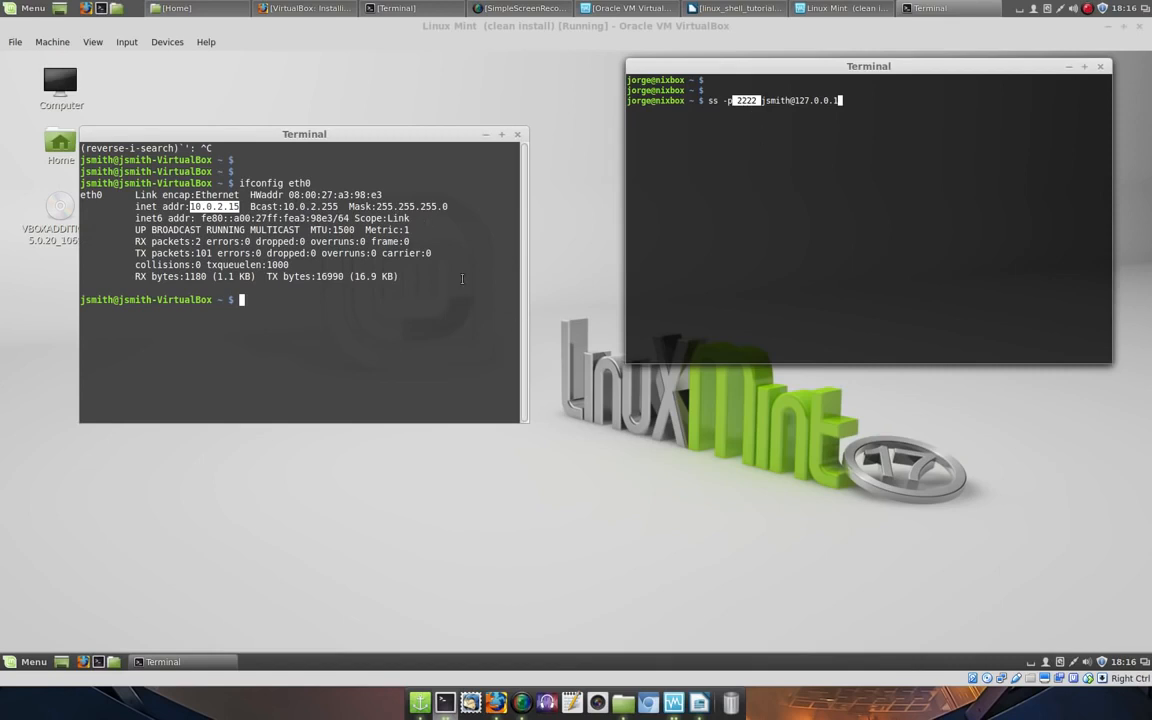
mouse_move(850, 192)
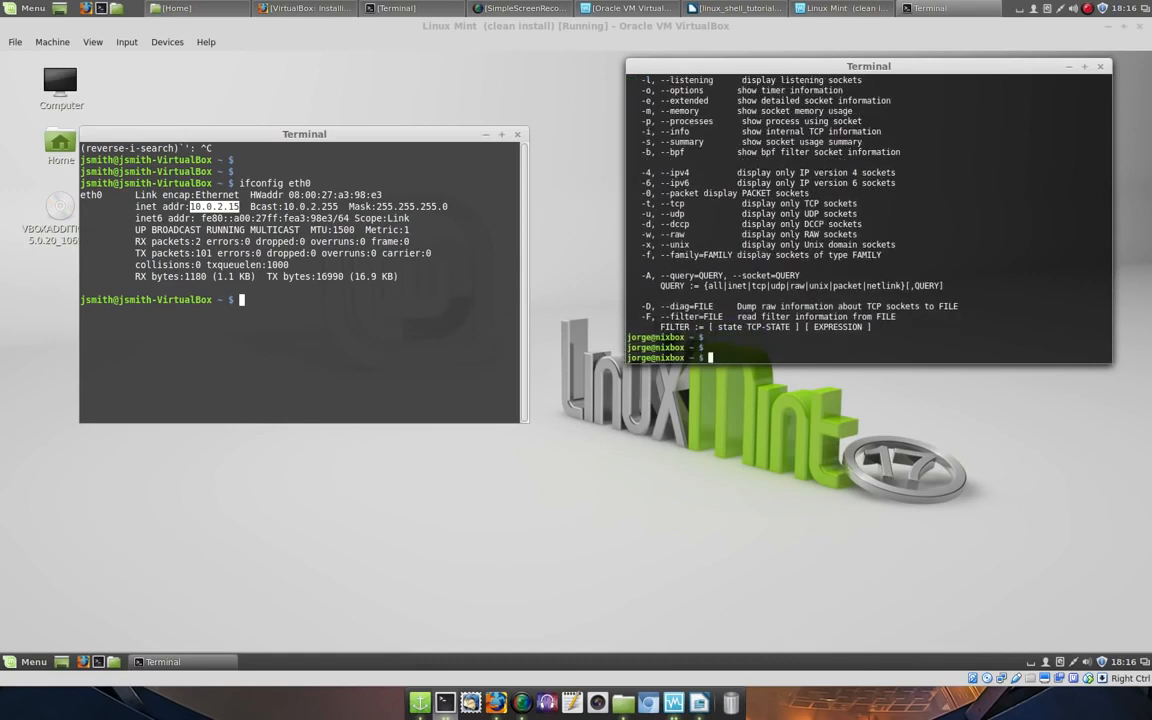
Step: SSH as jsmith into 127.0.0.1 port 2222, then highlight eth0's 10.0.2.15 in ifconfig output
text(ss -p 2222 jsmith@127.0.0.1)
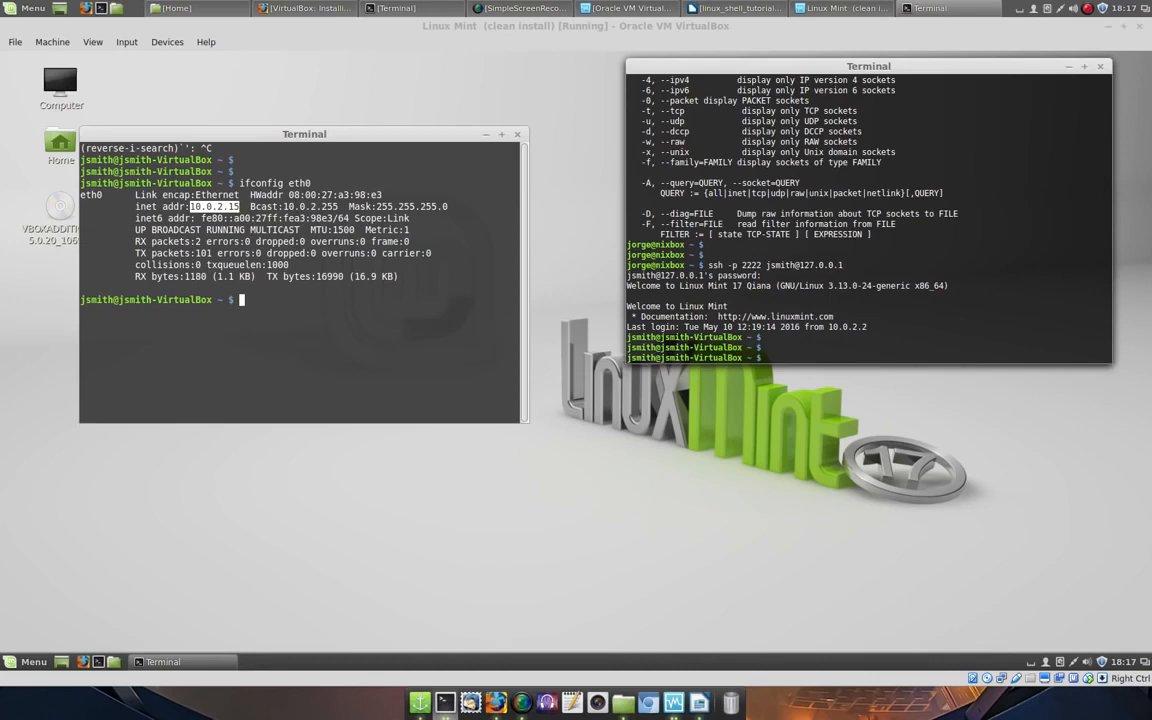
text(ifconfig eth0)
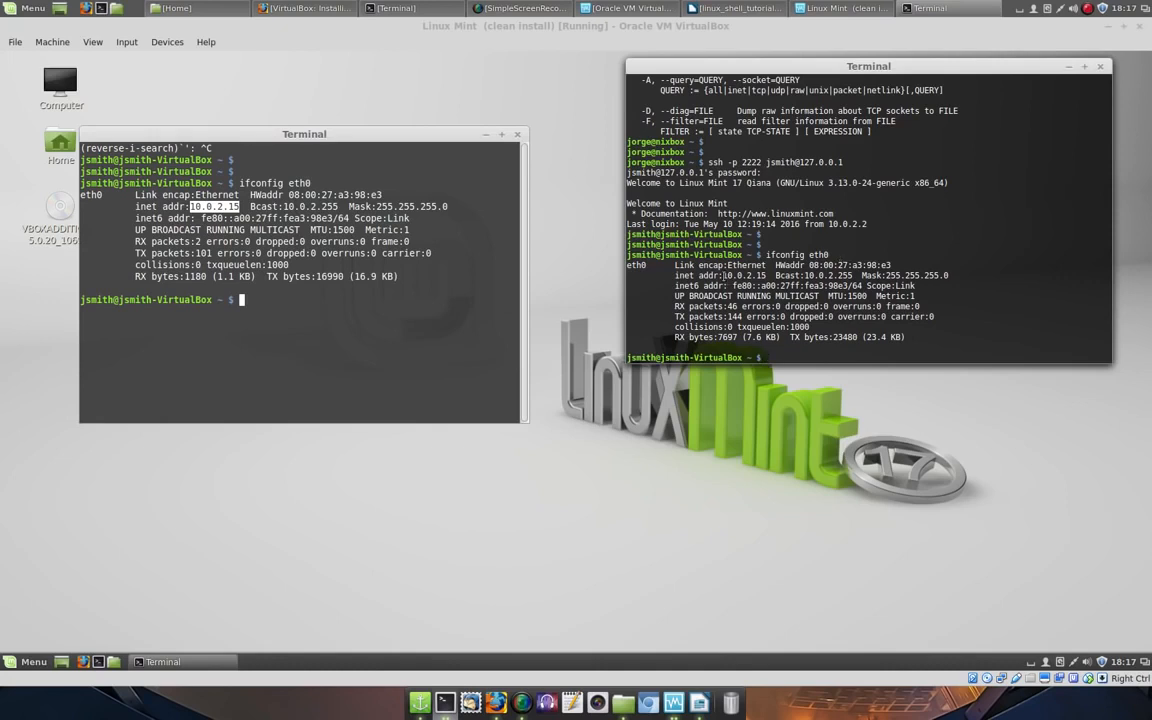
double_click(744, 275)
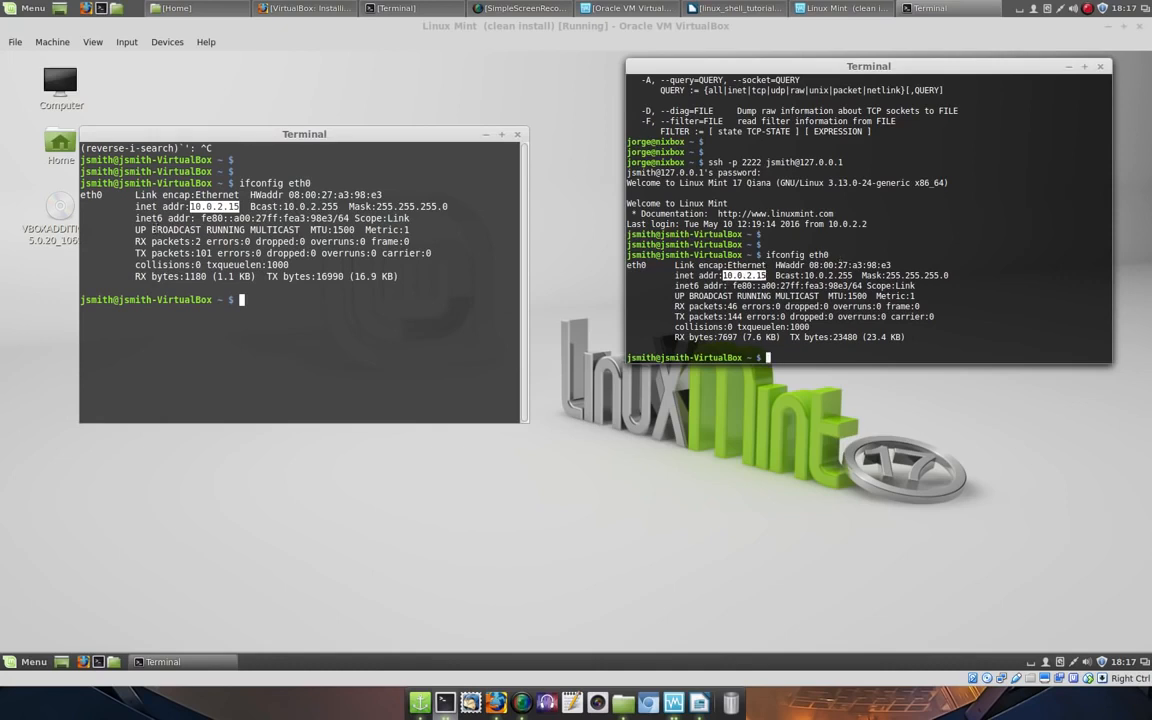